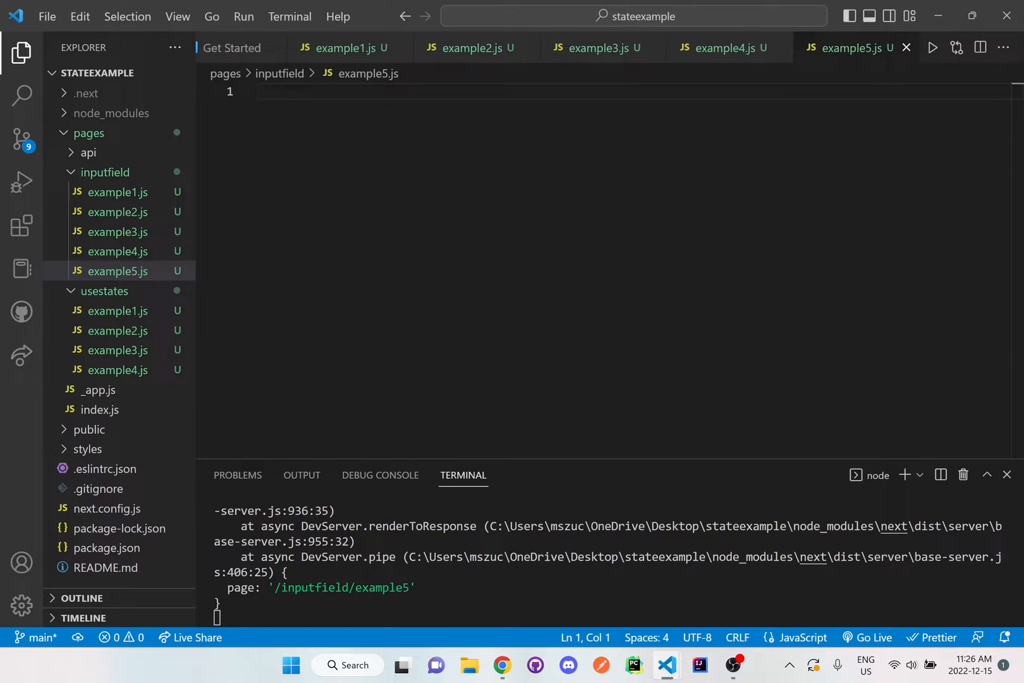
# - Import useState from react and export a default ExampleFive function returning an empty fragment
pyautogui.write('impor')
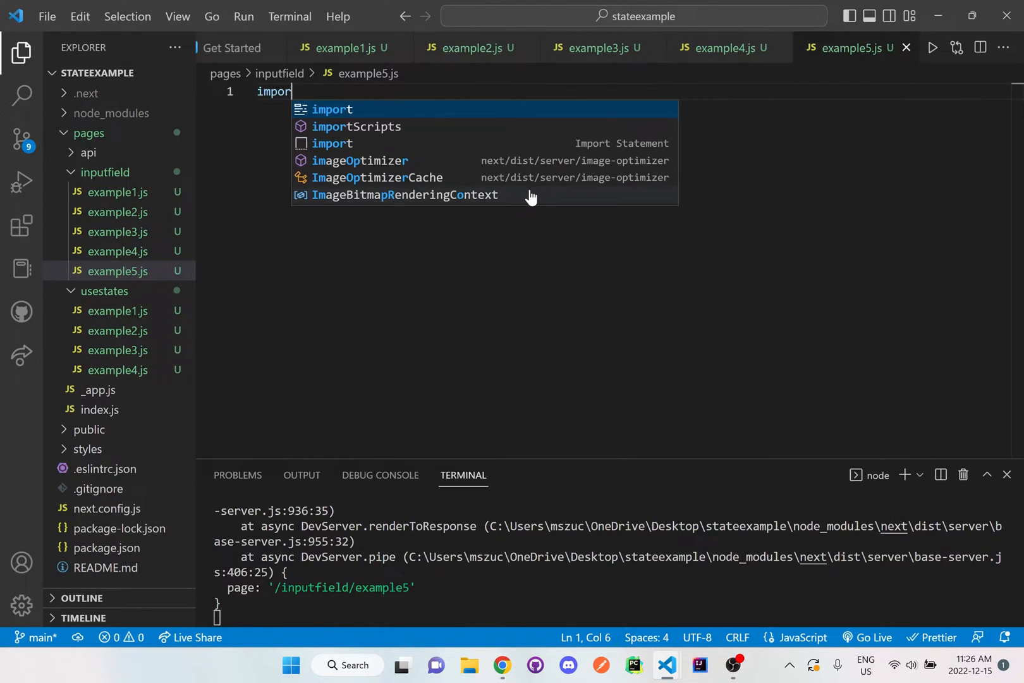
pyautogui.write('{ useState } from "react";')
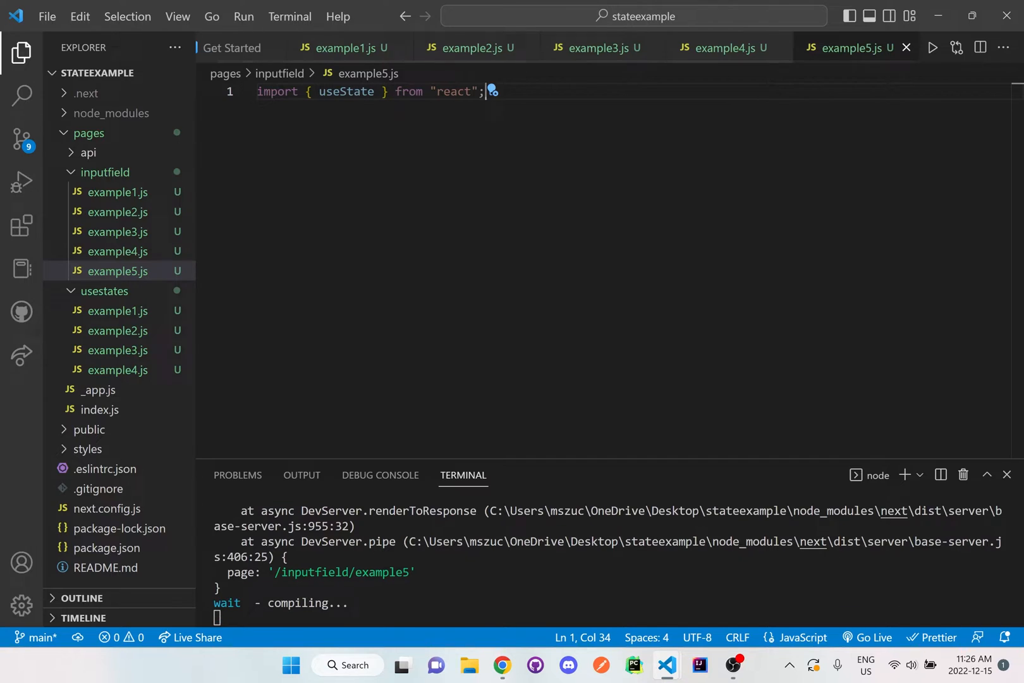
pyautogui.write('expo')
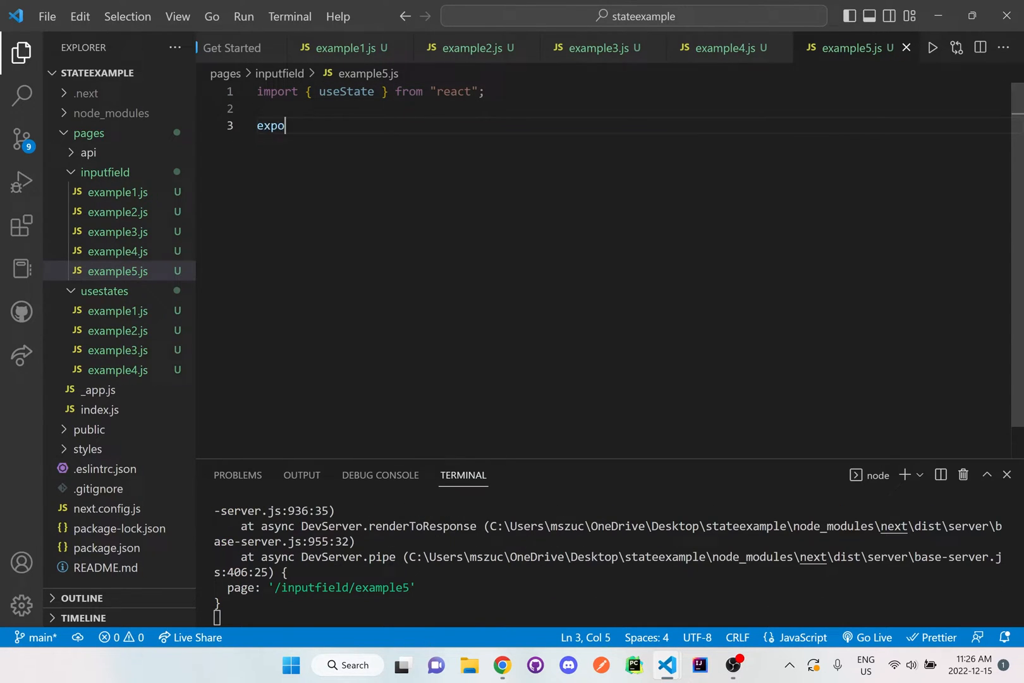
pyautogui.write('rt default function ExampleFive() {')
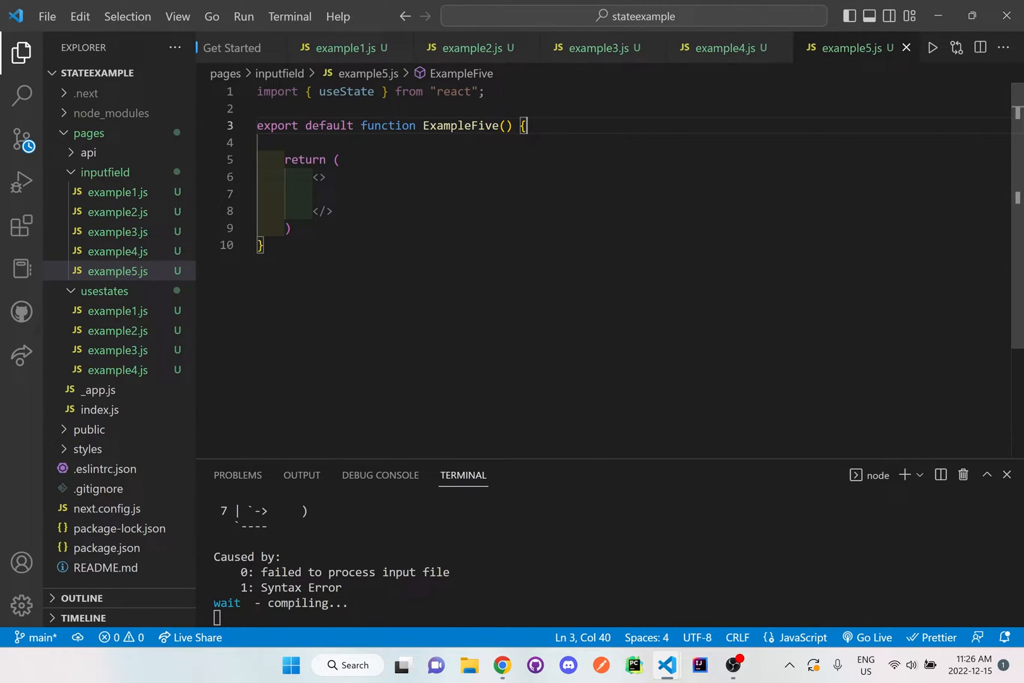
# - Declare const [name, setName] = useState('') inside ExampleFive
pyautogui.press('Enter')
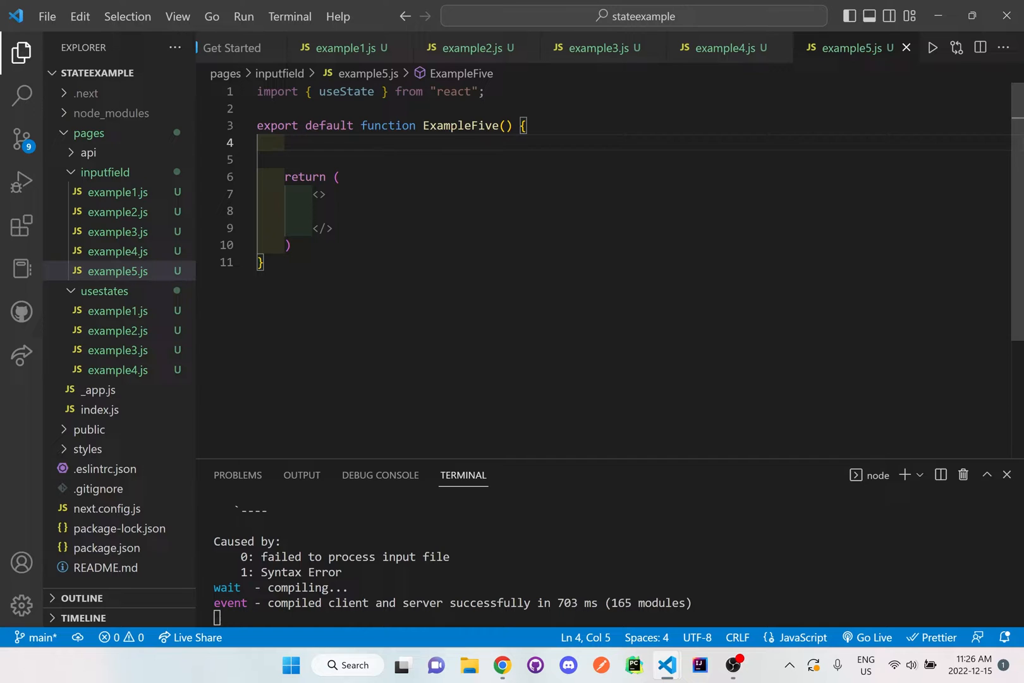
pyautogui.write('const')
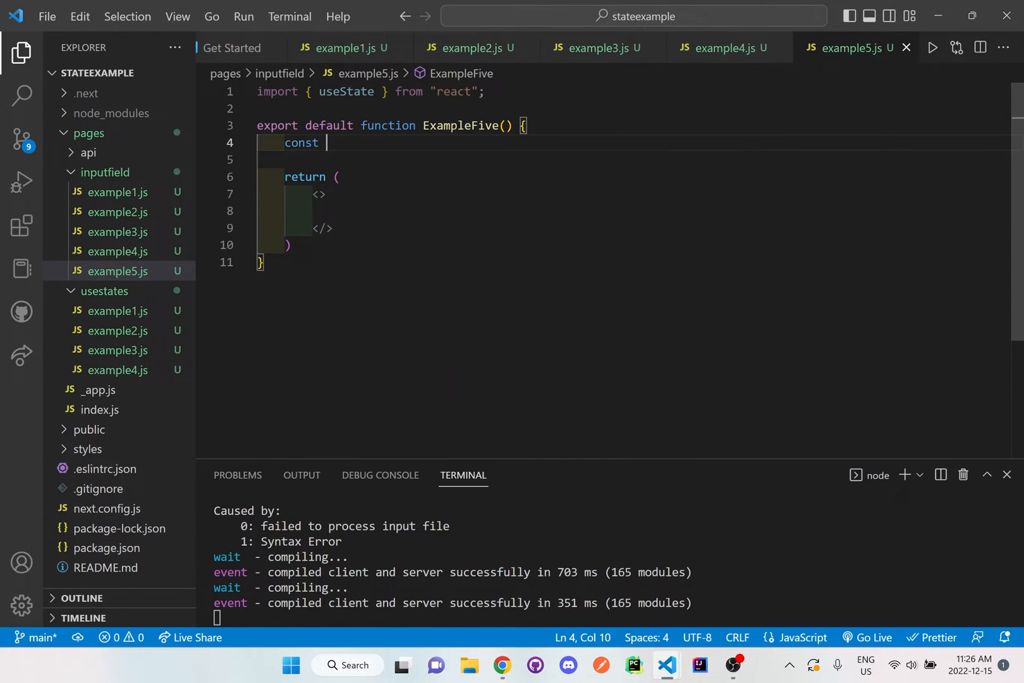
pyautogui.write('[name, se')
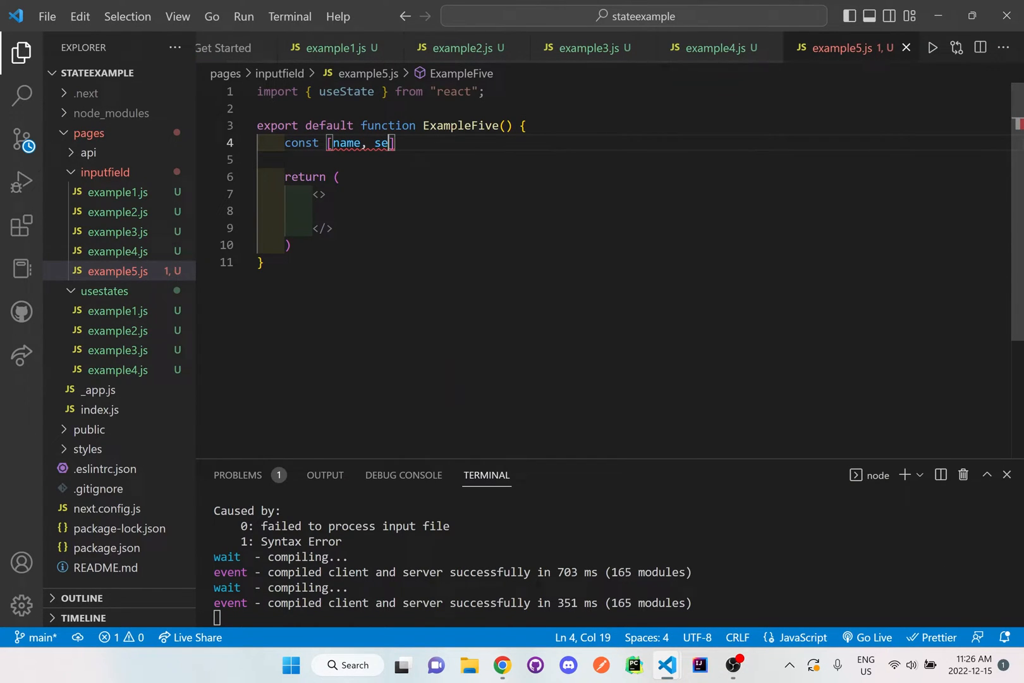
pyautogui.write('tName] =')
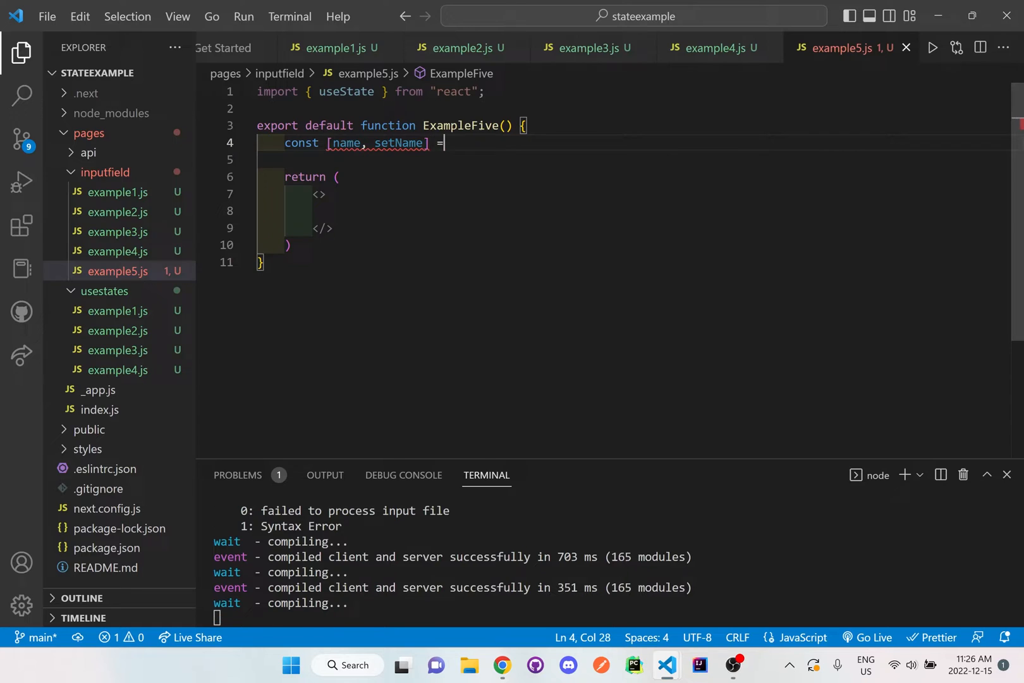
pyautogui.write('useState(')
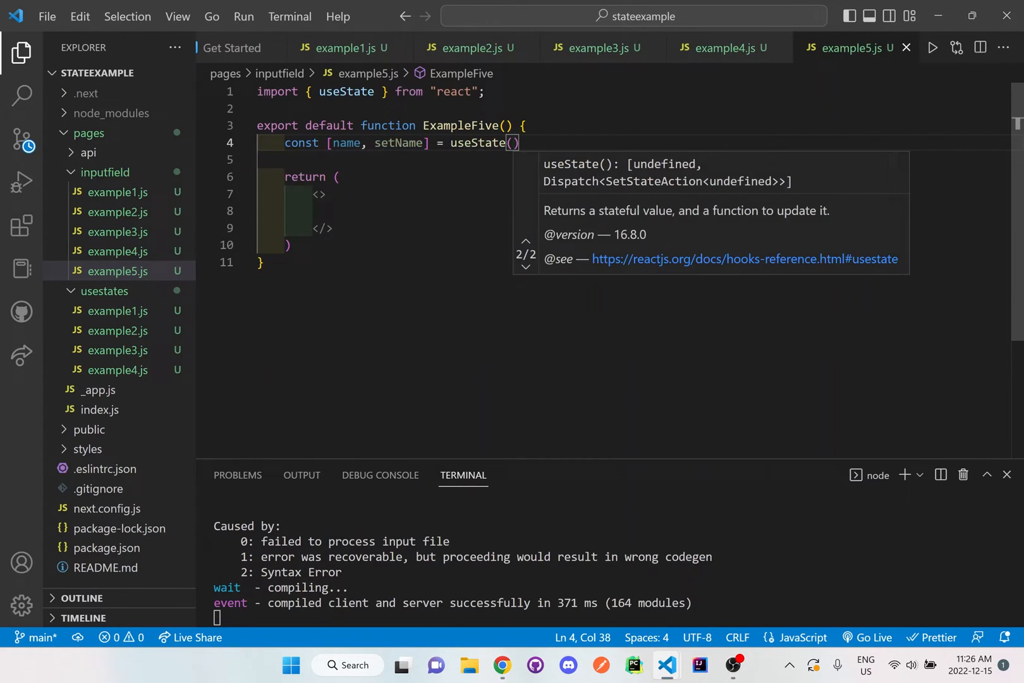
pyautogui.write("''")
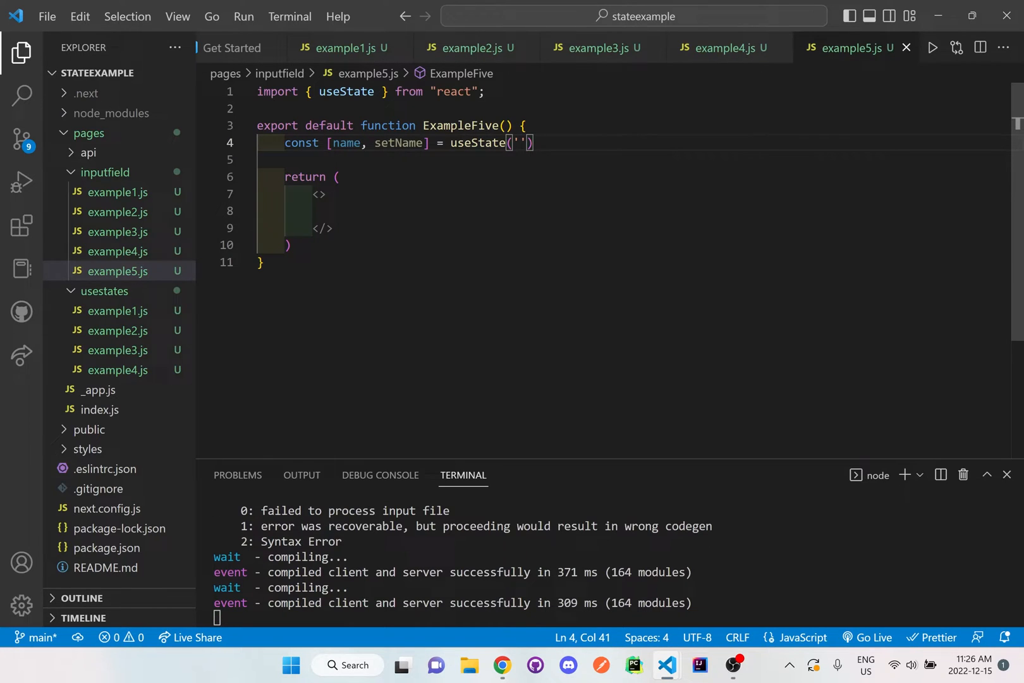
pyautogui.write(';')
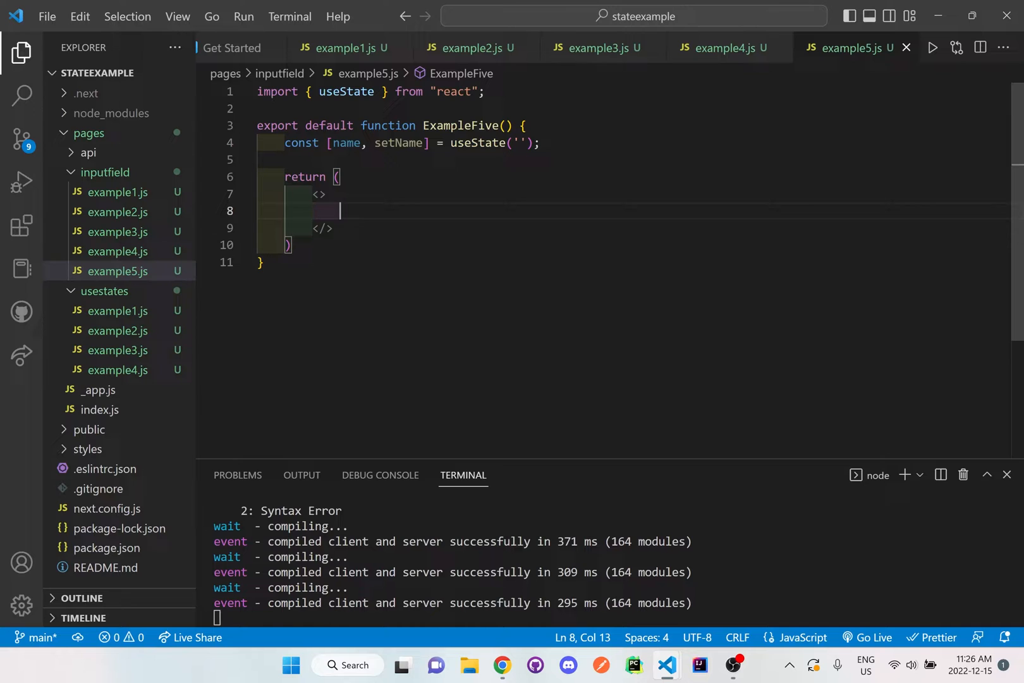
# - Add a <button>Reset</button> and an <input/> inside the fragment
pyautogui.write('<button></button>')
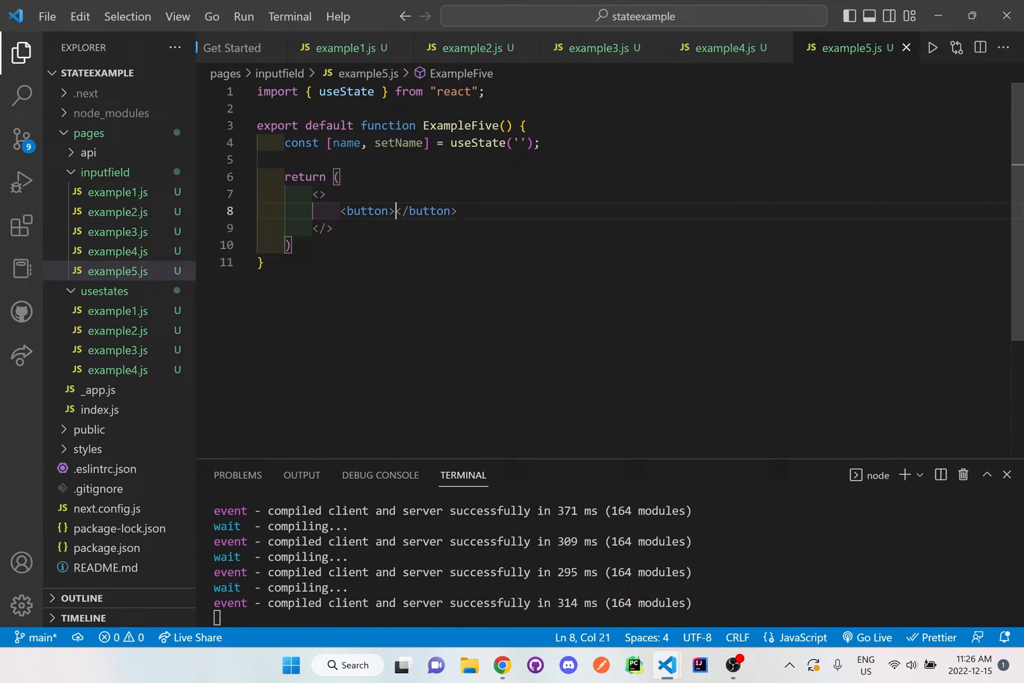
pyautogui.write('Reset')
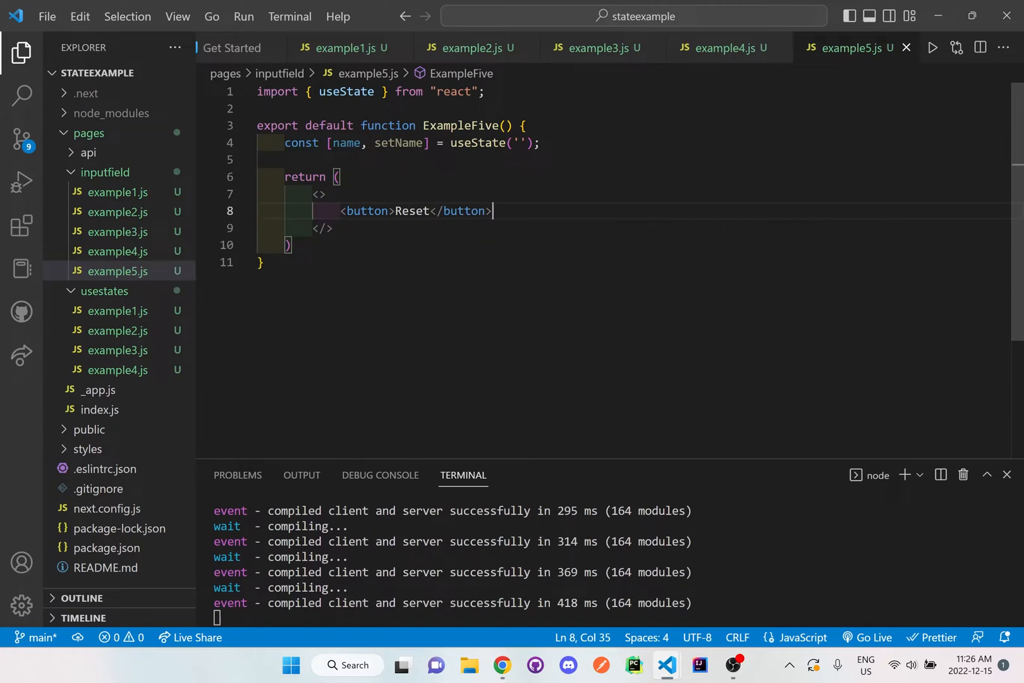
pyautogui.write('<input/>')
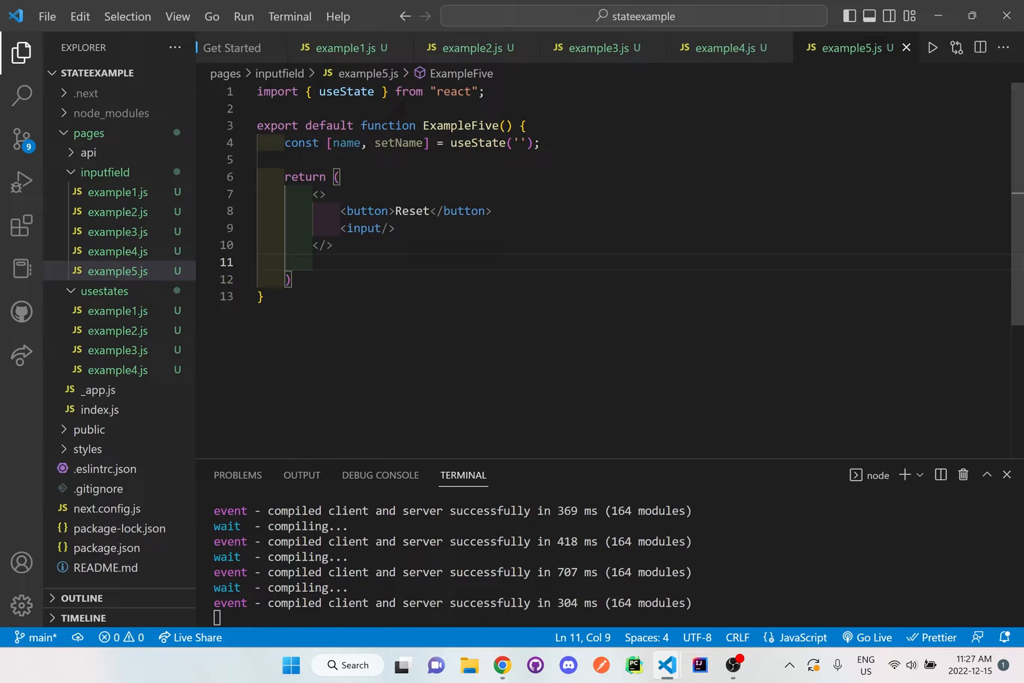
# - Add a <p>{name}</p> paragraph inside the fragment, removing the one misplaced outside it
pyautogui.write('<p></p>')
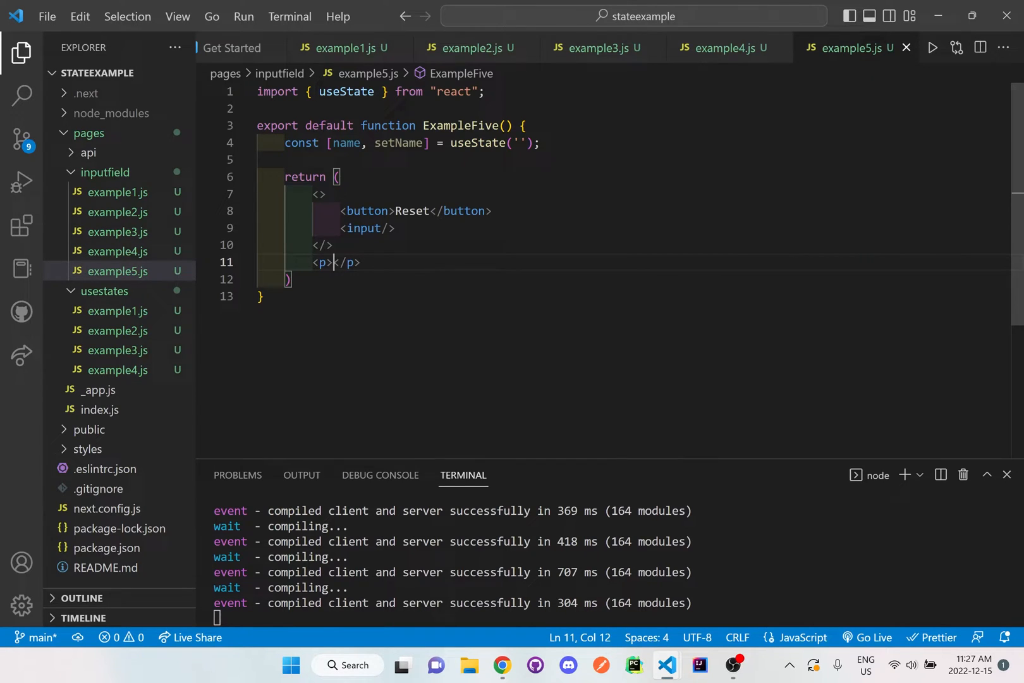
pyautogui.write('{}')
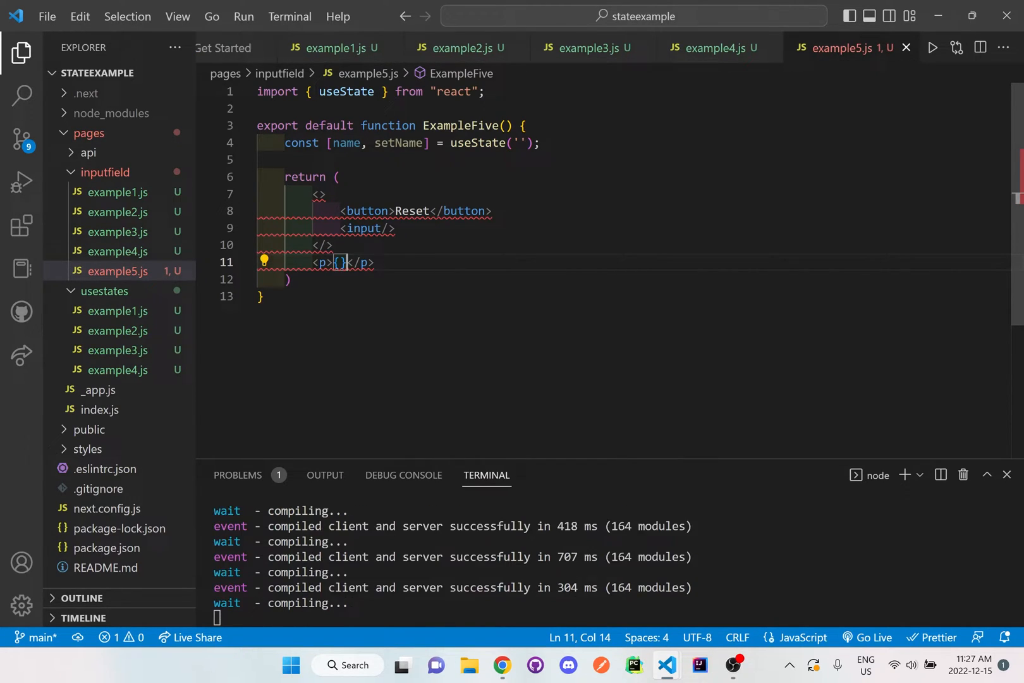
pyautogui.write('name')
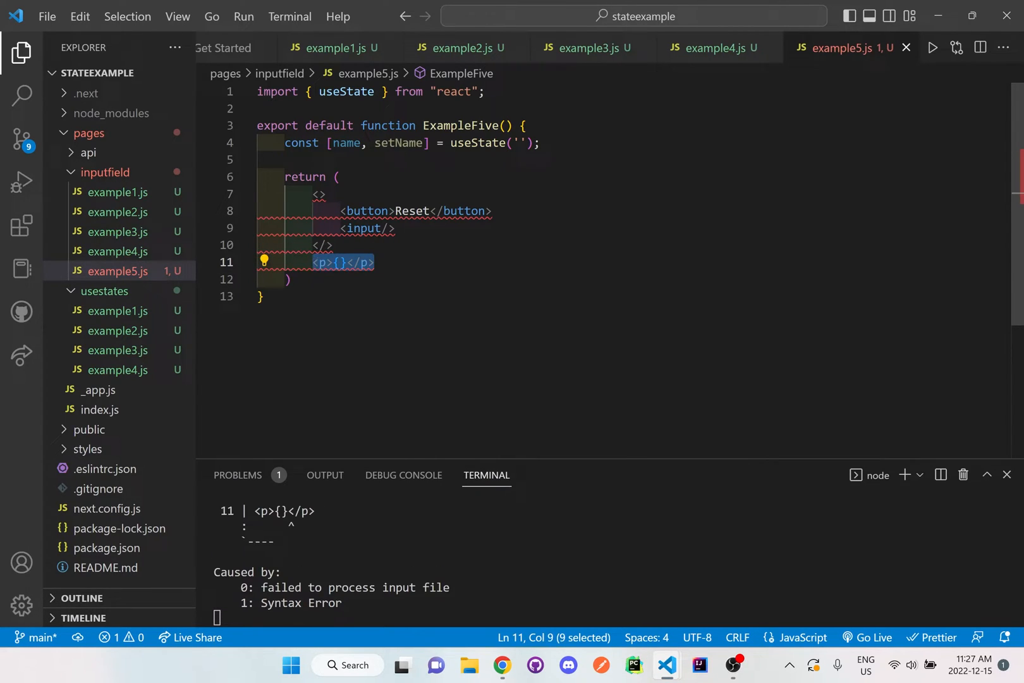
pyautogui.press('Delete')
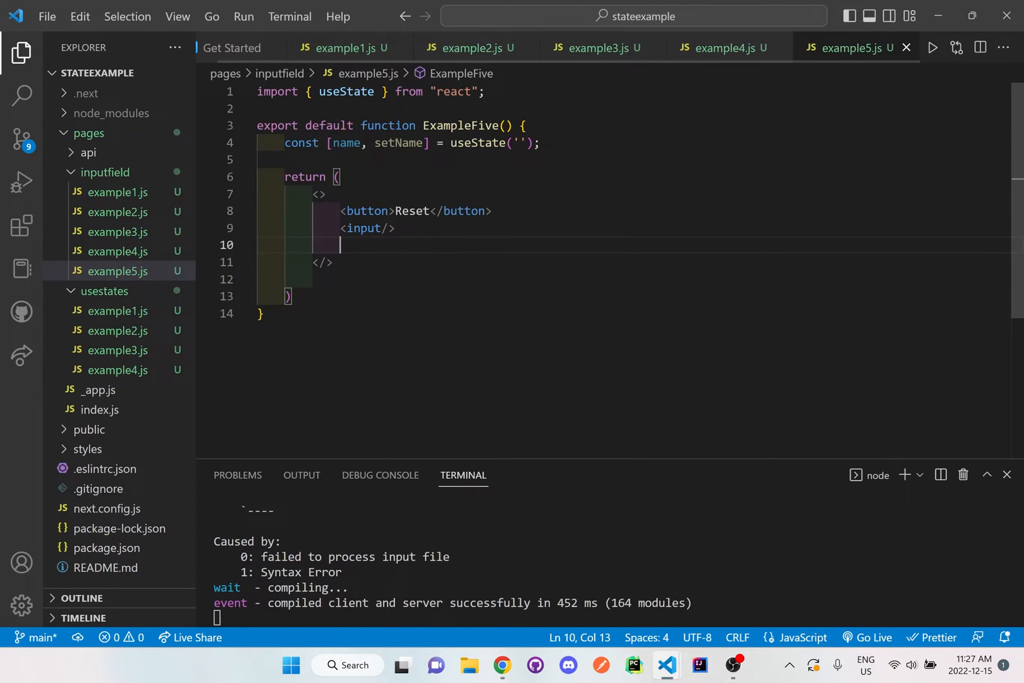
pyautogui.write('<p>{}</p>')
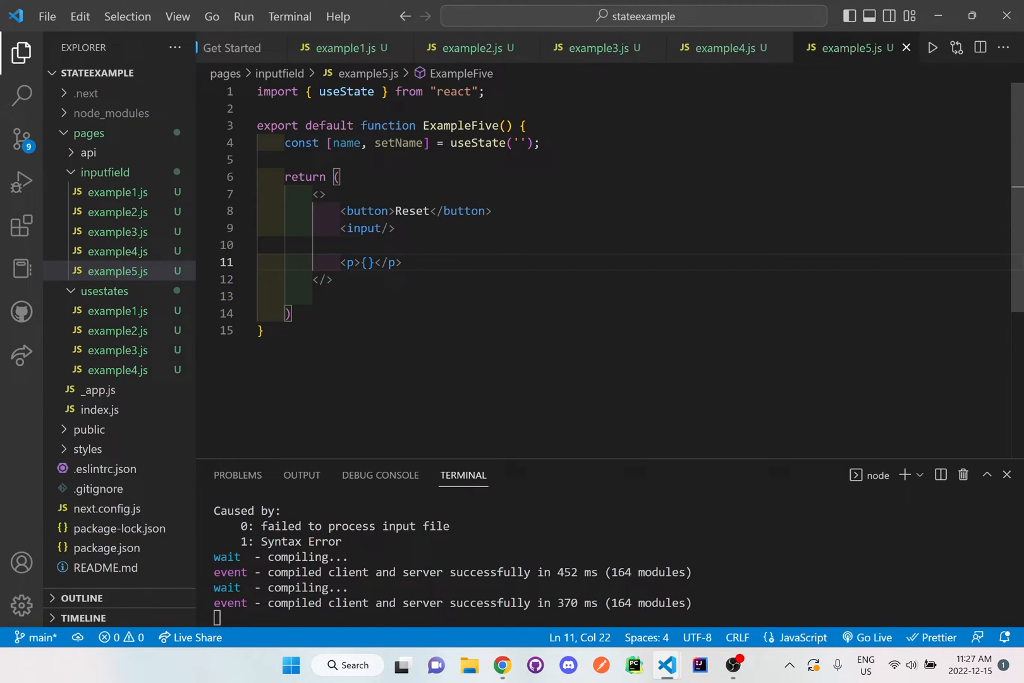
pyautogui.write('name')
pyautogui.click(610, 618)
pyautogui.write('y')
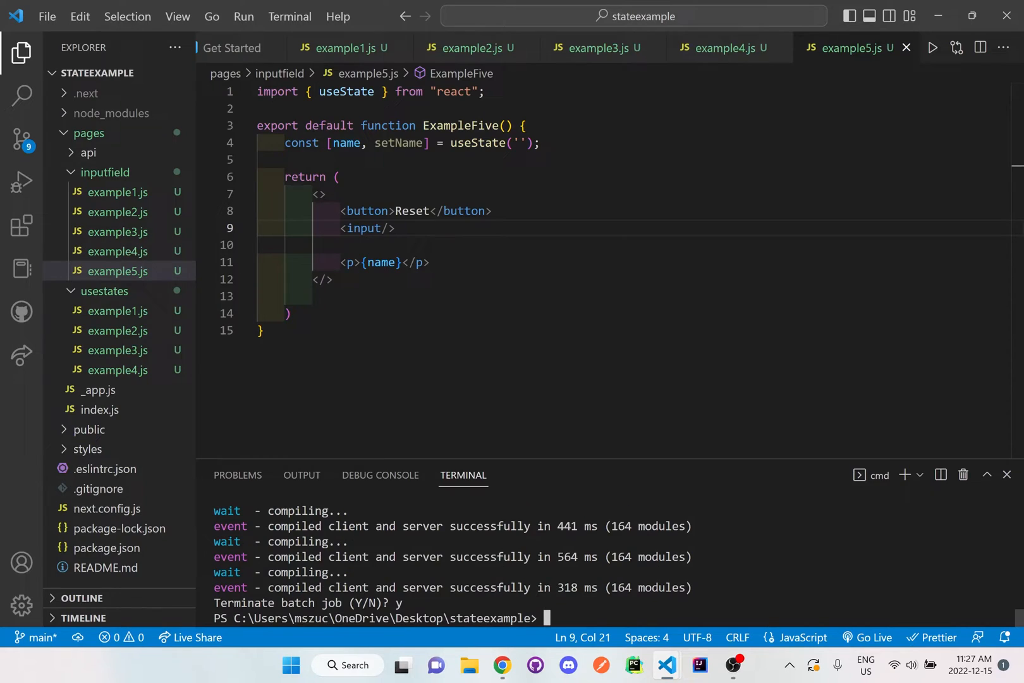
# - Restart the dev server with npm run dev in the terminal
pyautogui.write('npm run dev')
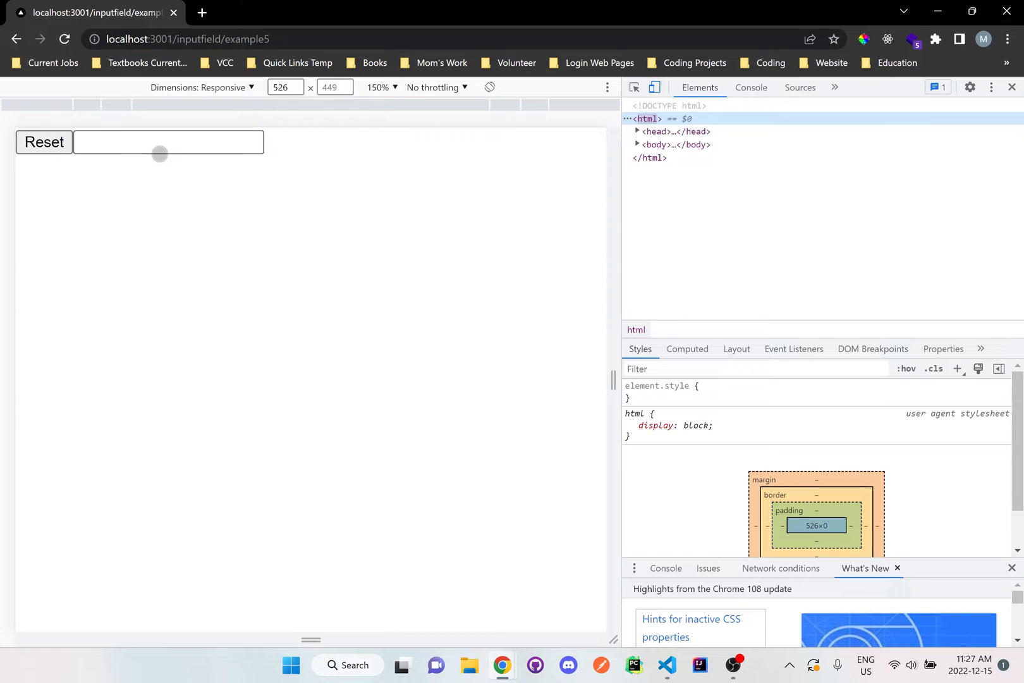
# - Type test text 'Moniksddssfsf' into the page's input, see no echo, and return to the editor
pyautogui.click(656, 144)
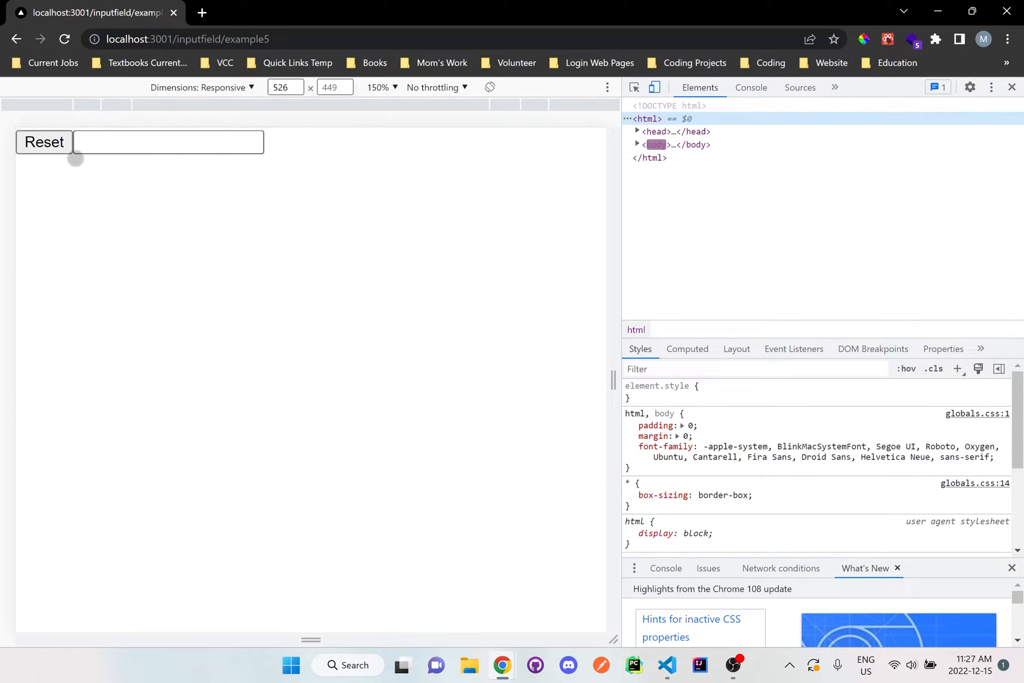
pyautogui.click(169, 142)
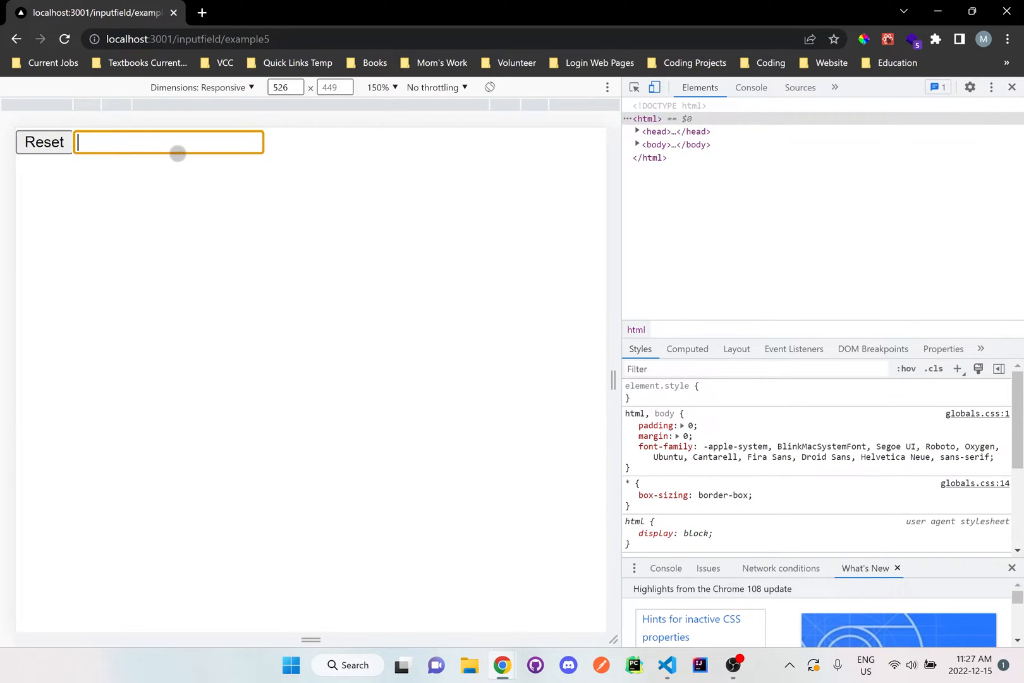
pyautogui.write('Moniksdds')
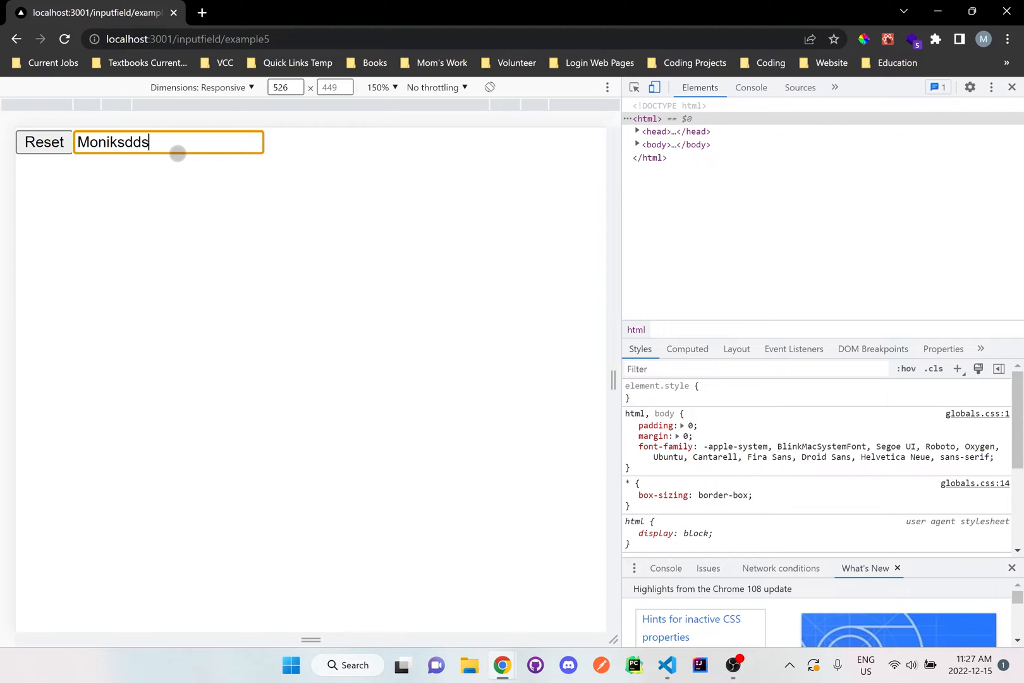
pyautogui.write('sfsf')
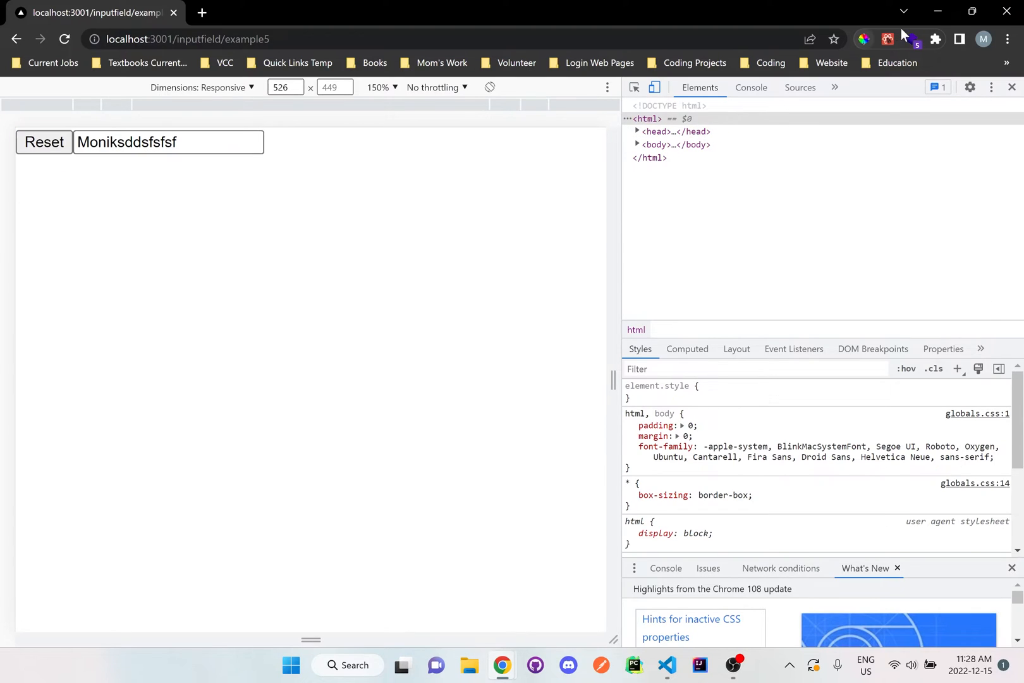
pyautogui.click(665, 665)
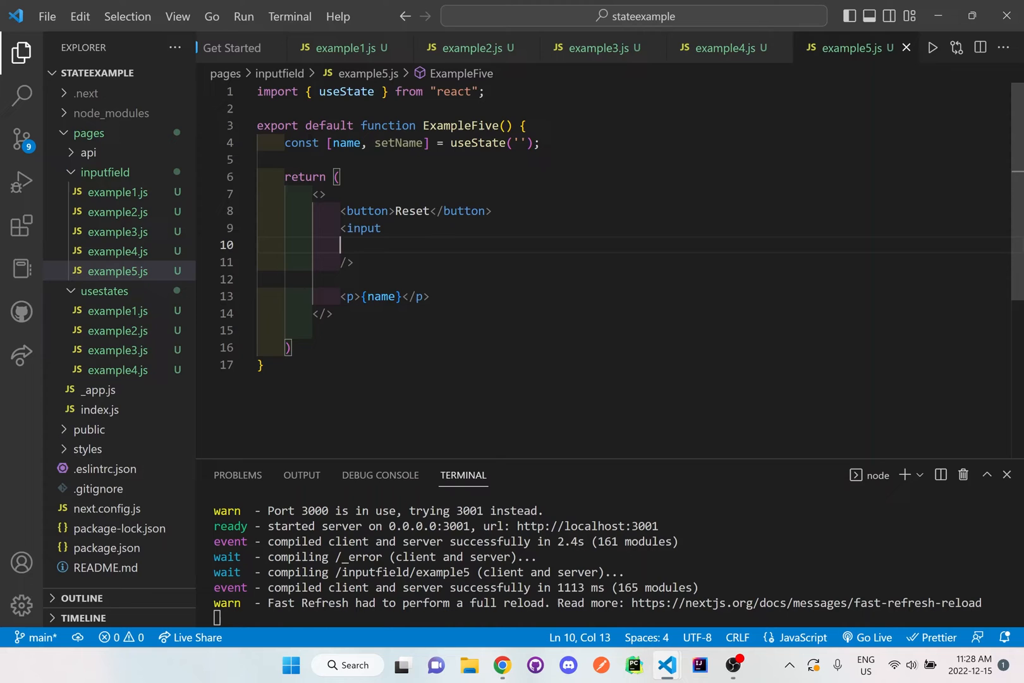
# - Bind the input's value to name with onChange={e => setName(e.target.value)}
pyautogui.write('value={name')
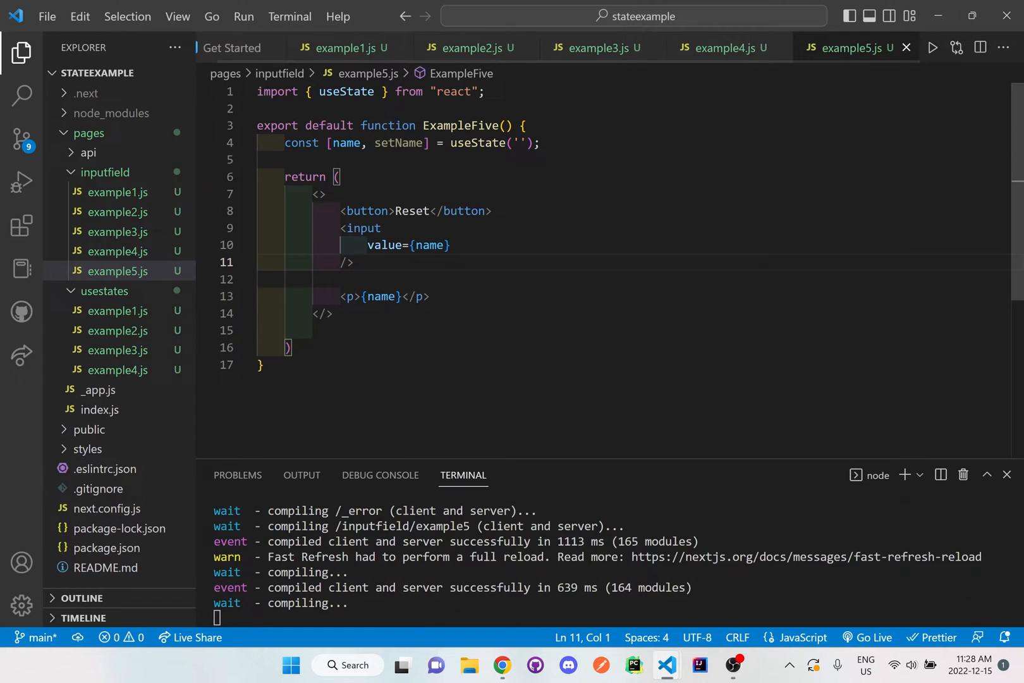
pyautogui.write('o')
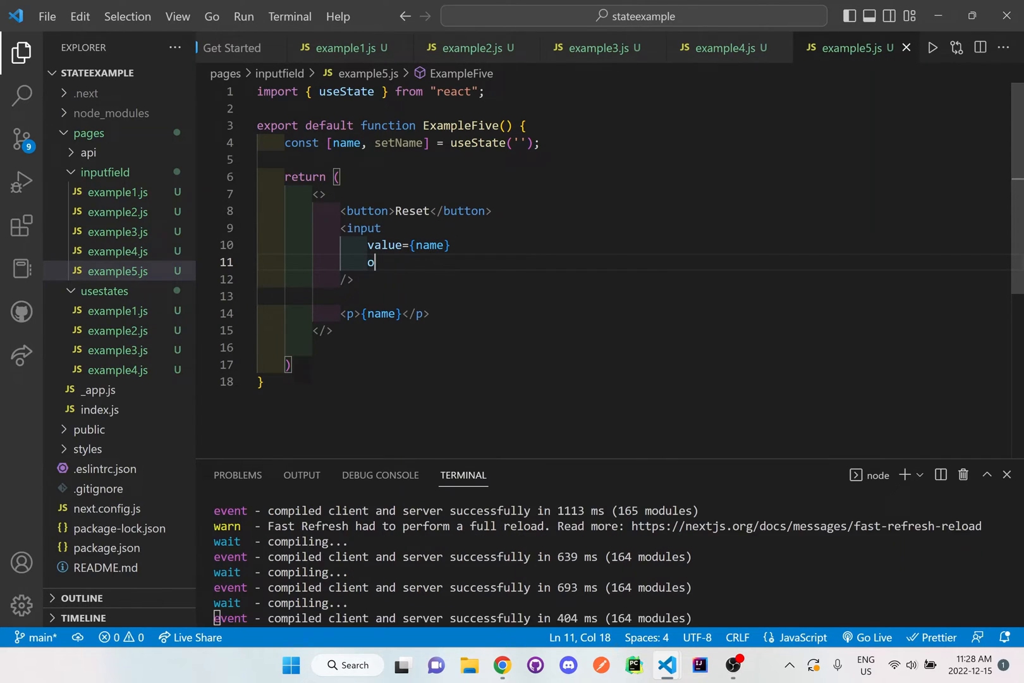
pyautogui.write('nChange={e')
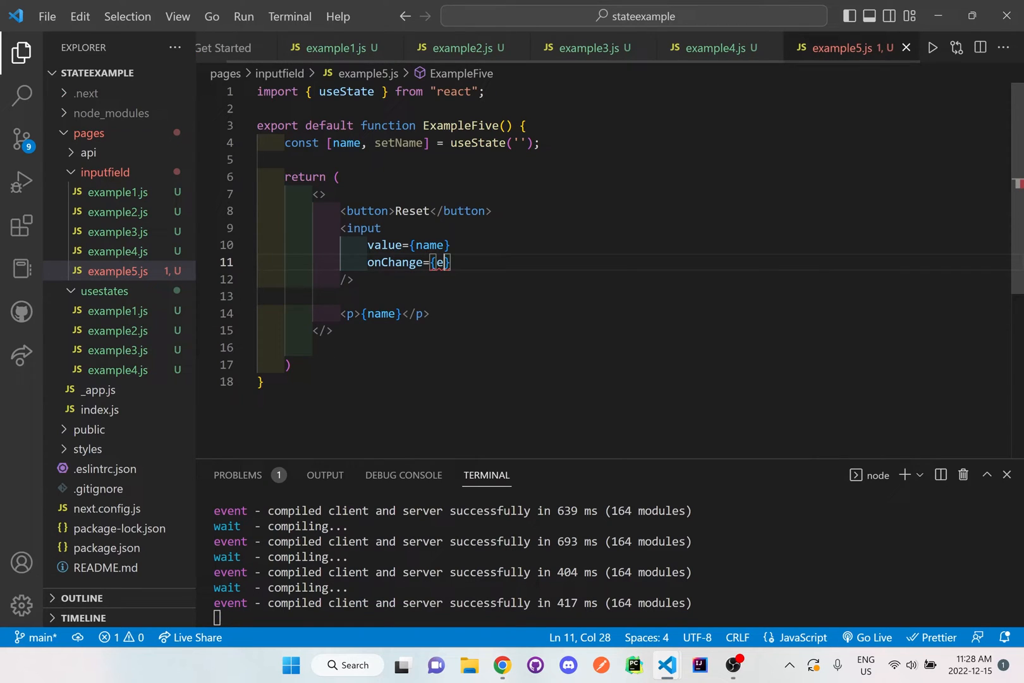
pyautogui.write('=>')
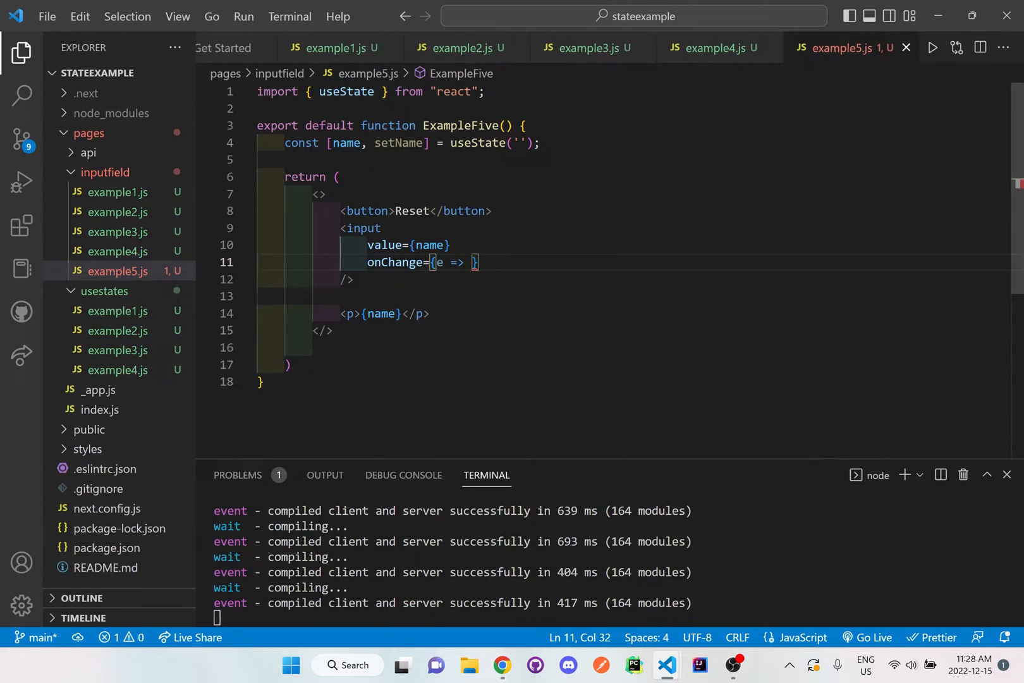
pyautogui.write('setName(')
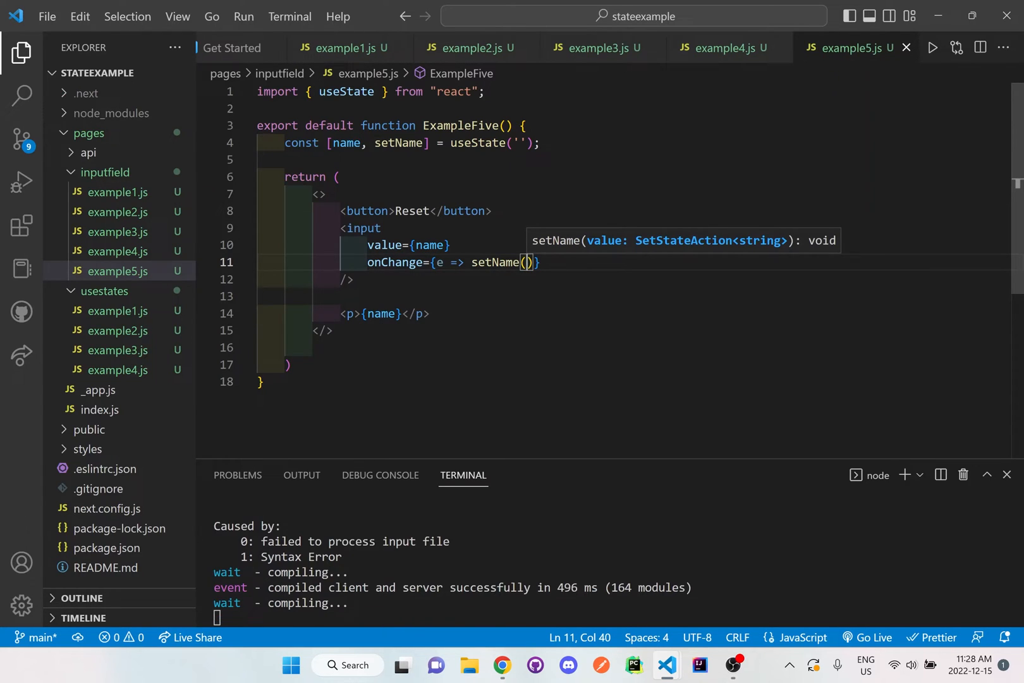
pyautogui.write('e.target.value')
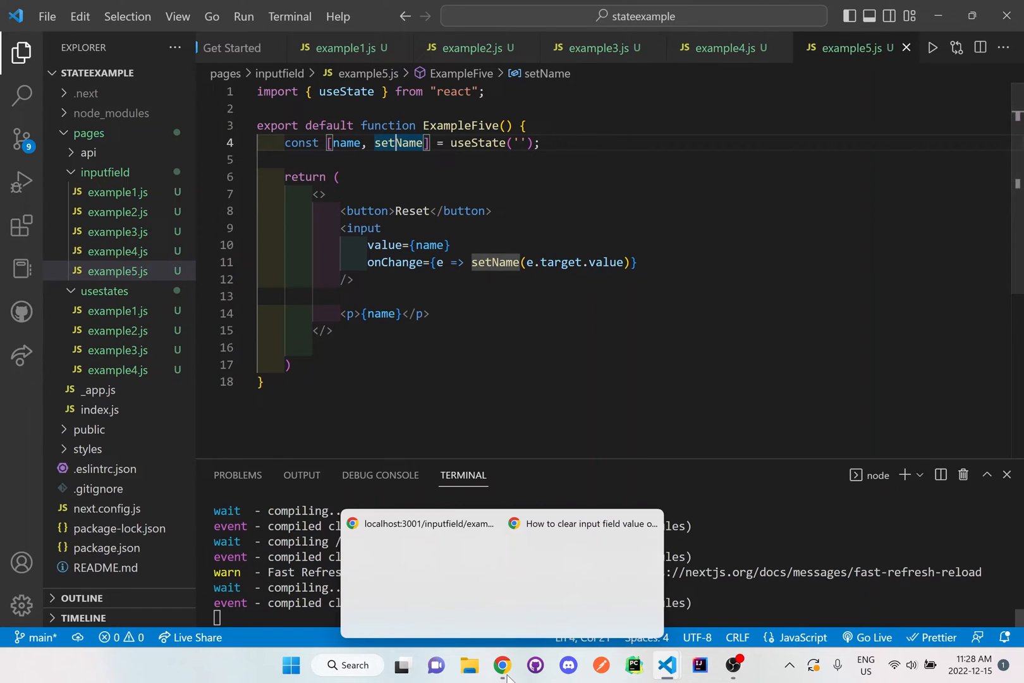
pyautogui.click(501, 664)
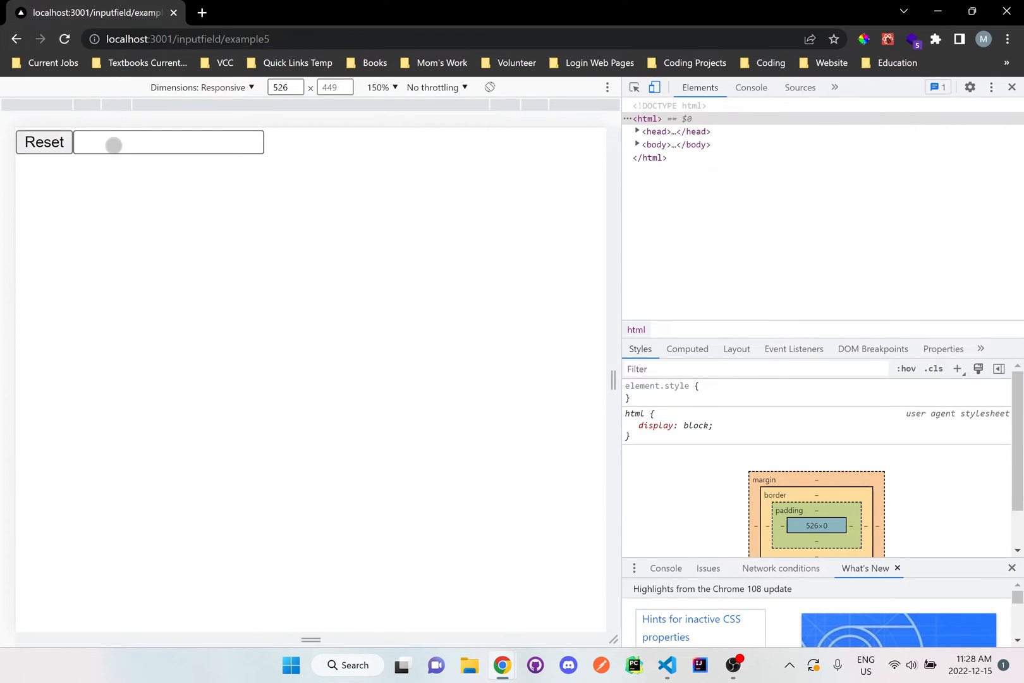
pyautogui.write('Monika')
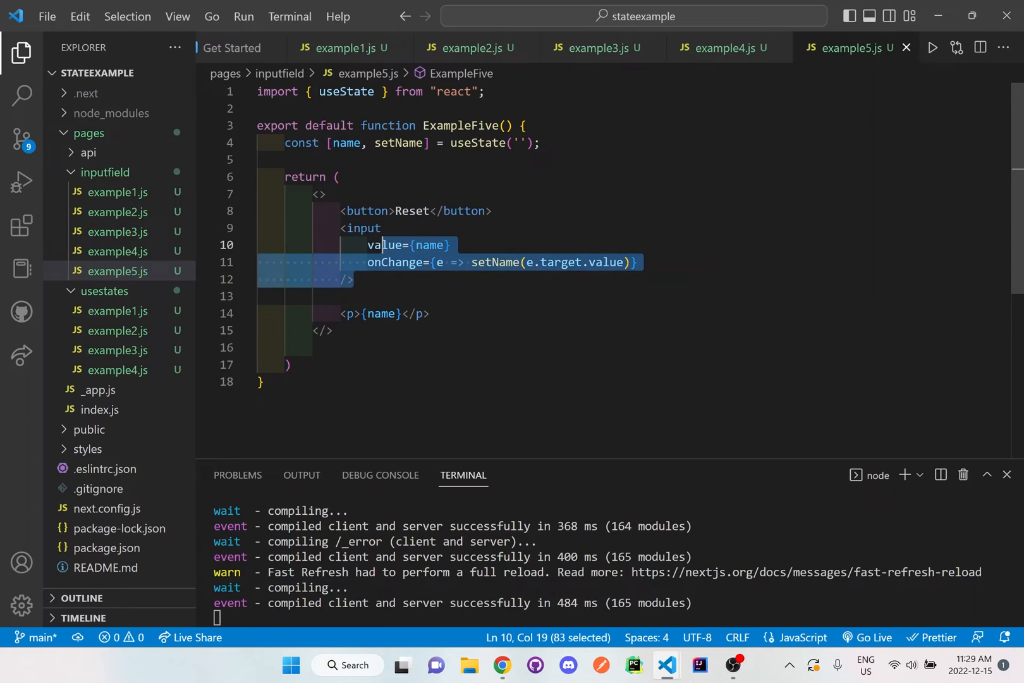
pyautogui.moveTo(387, 246)
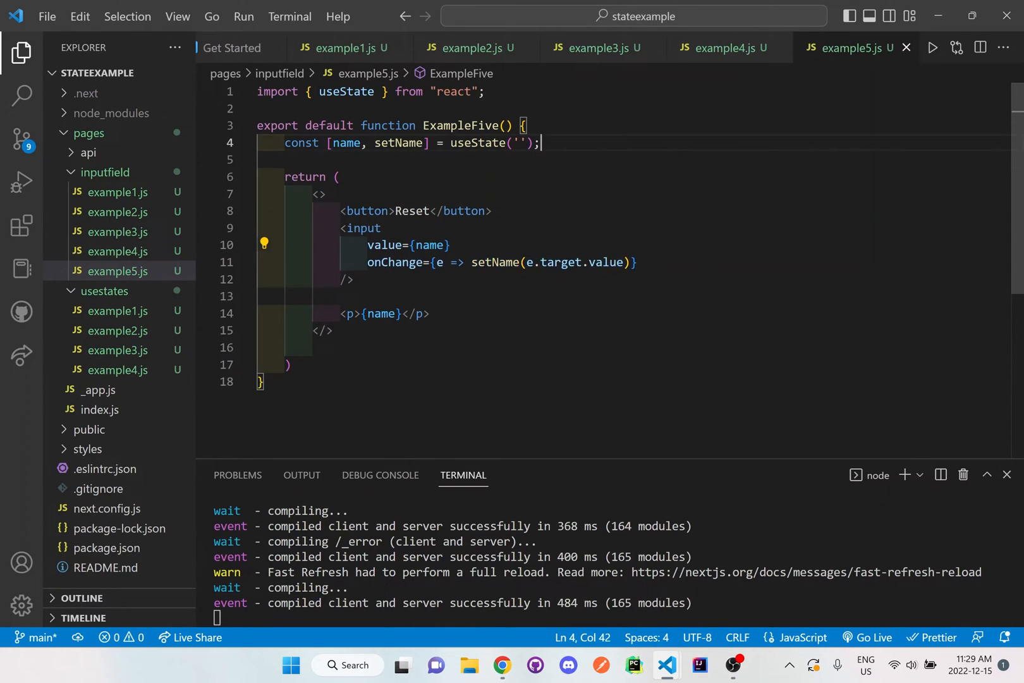
# - Define function handleReset() { setName(""); } above the return statement
pyautogui.write('funct')
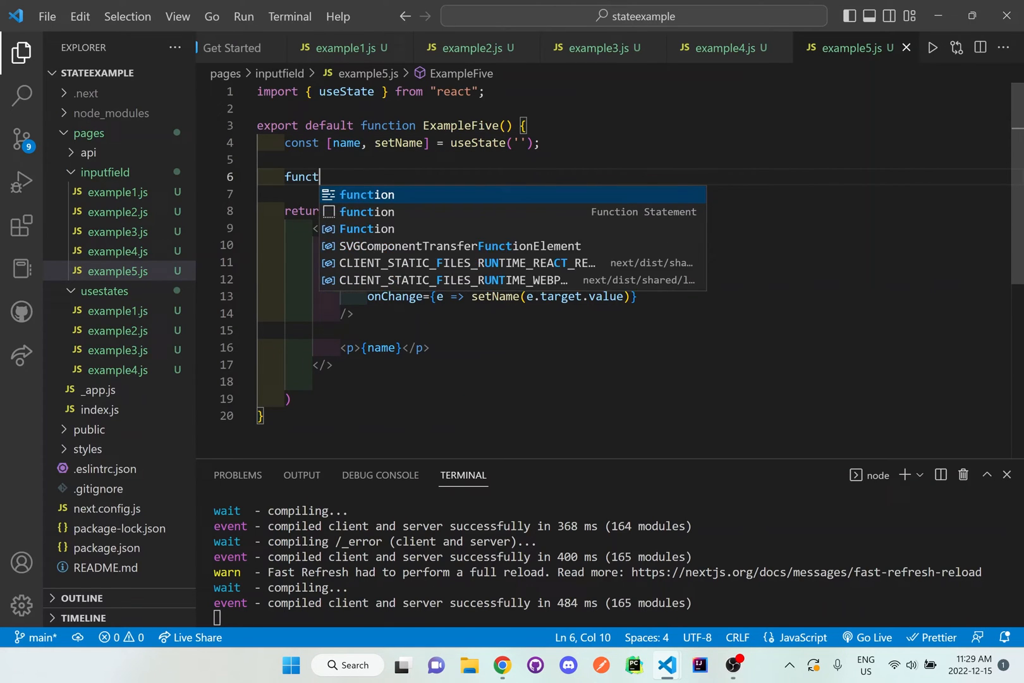
pyautogui.write('ion handleS')
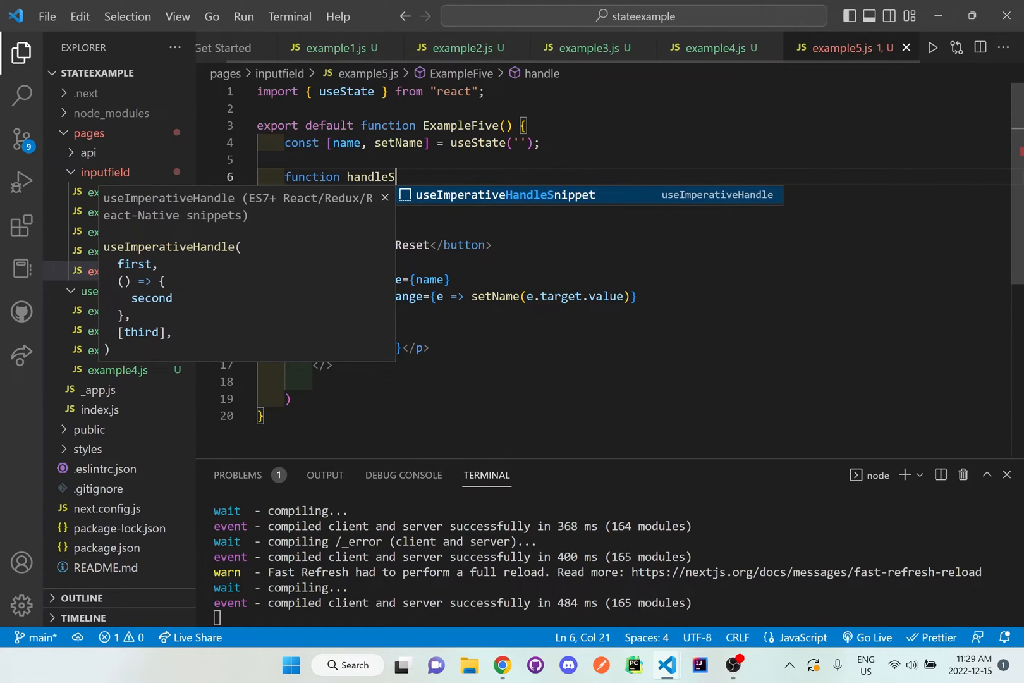
pyautogui.write('Reset()')
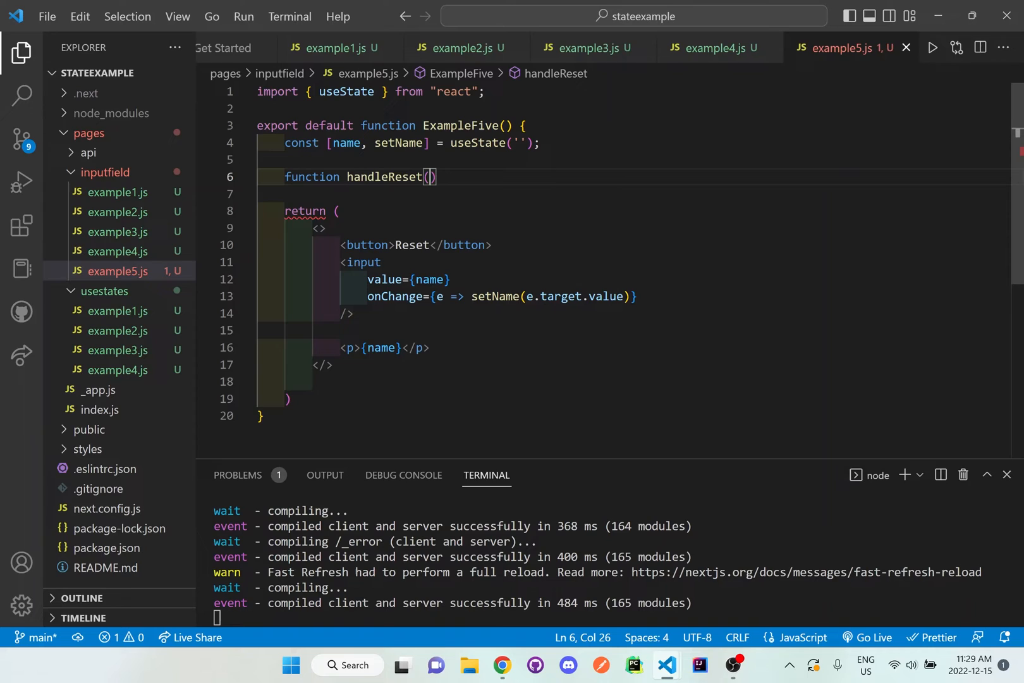
pyautogui.write('{')
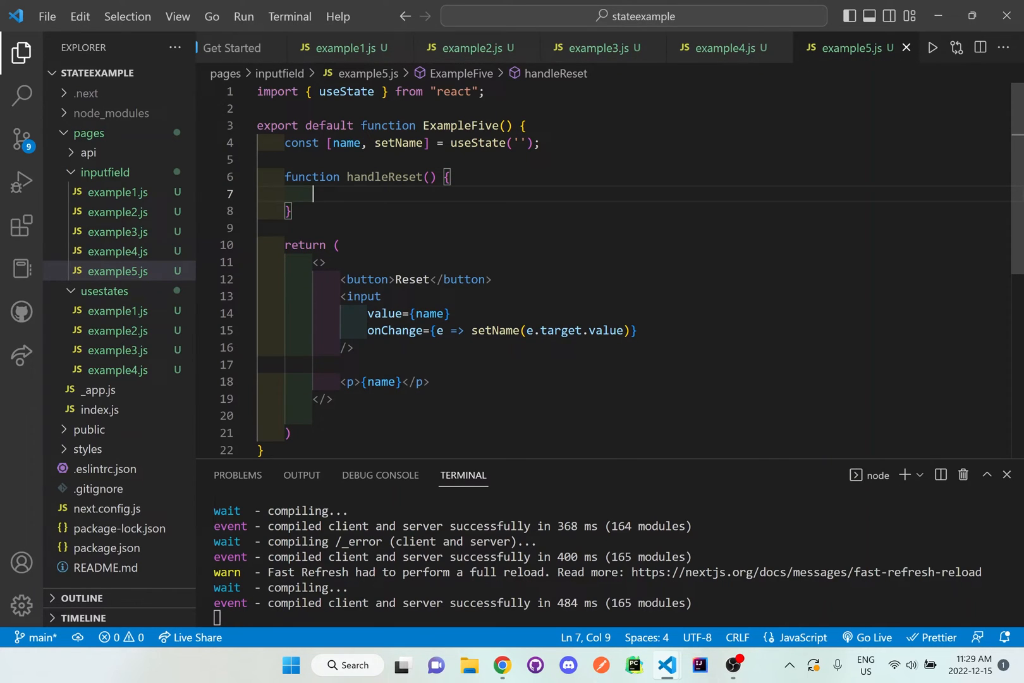
pyautogui.write('est')
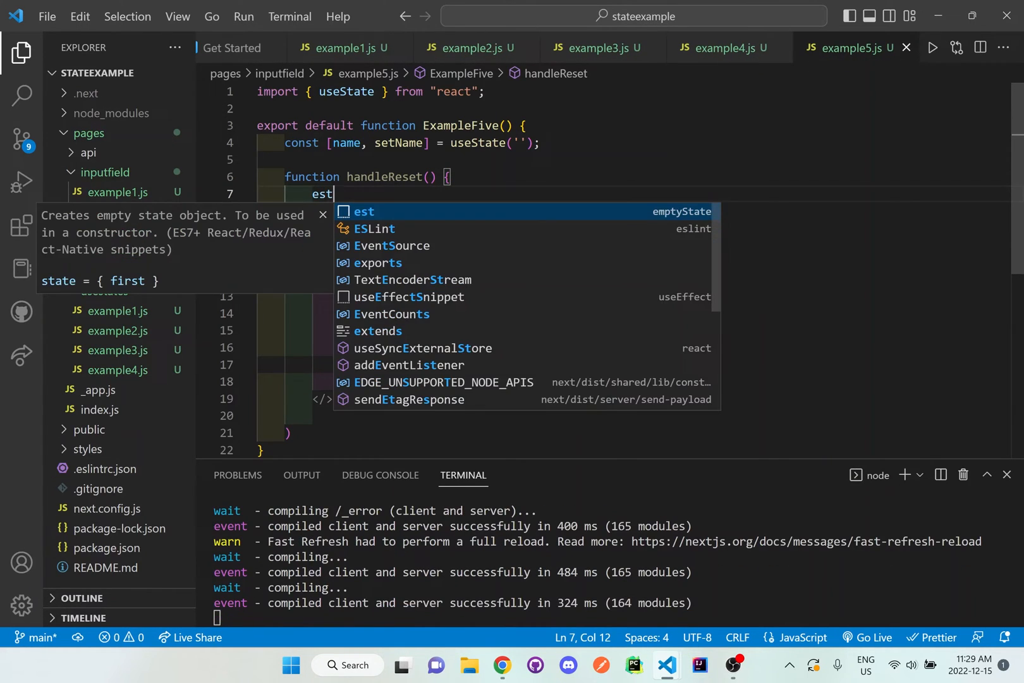
pyautogui.write('setNa')
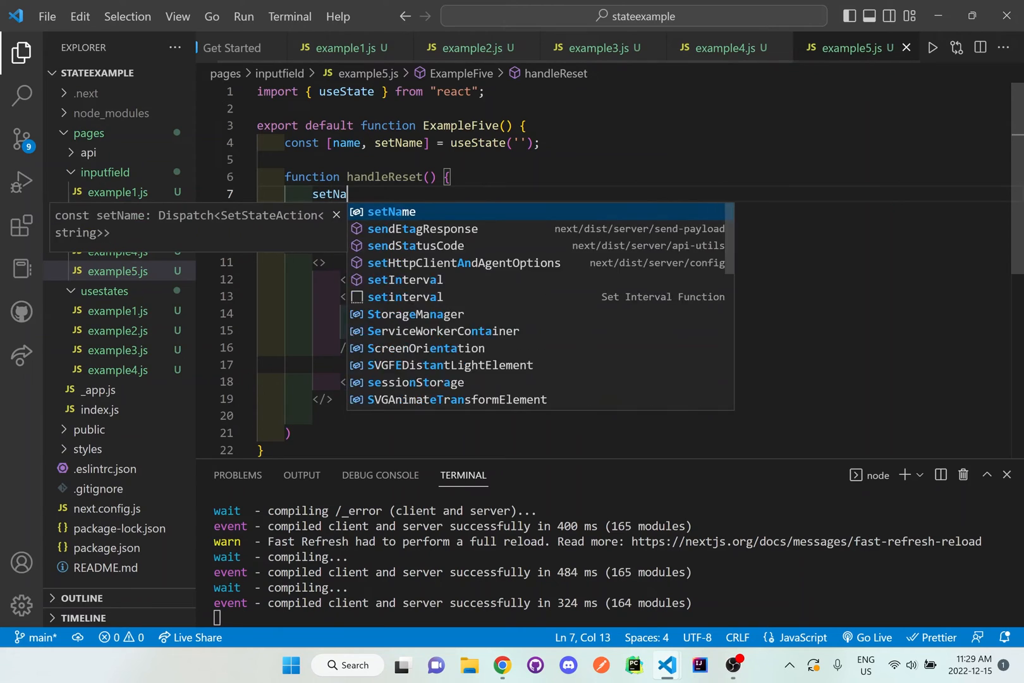
pyautogui.write('me("");')
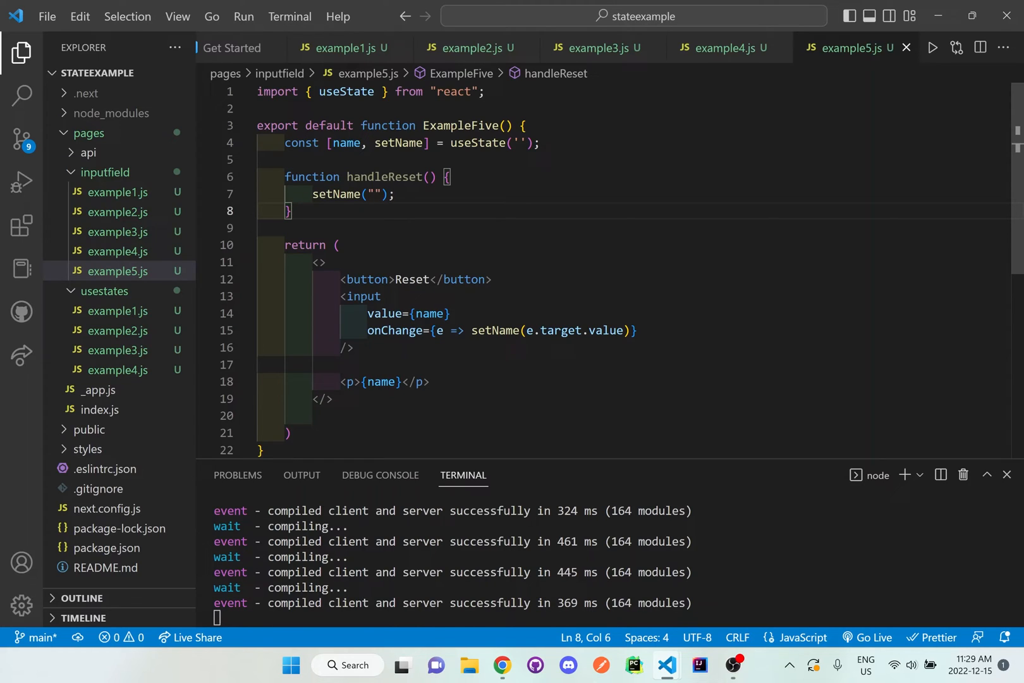
pyautogui.moveTo(356, 279); pyautogui.dragTo(493, 279)
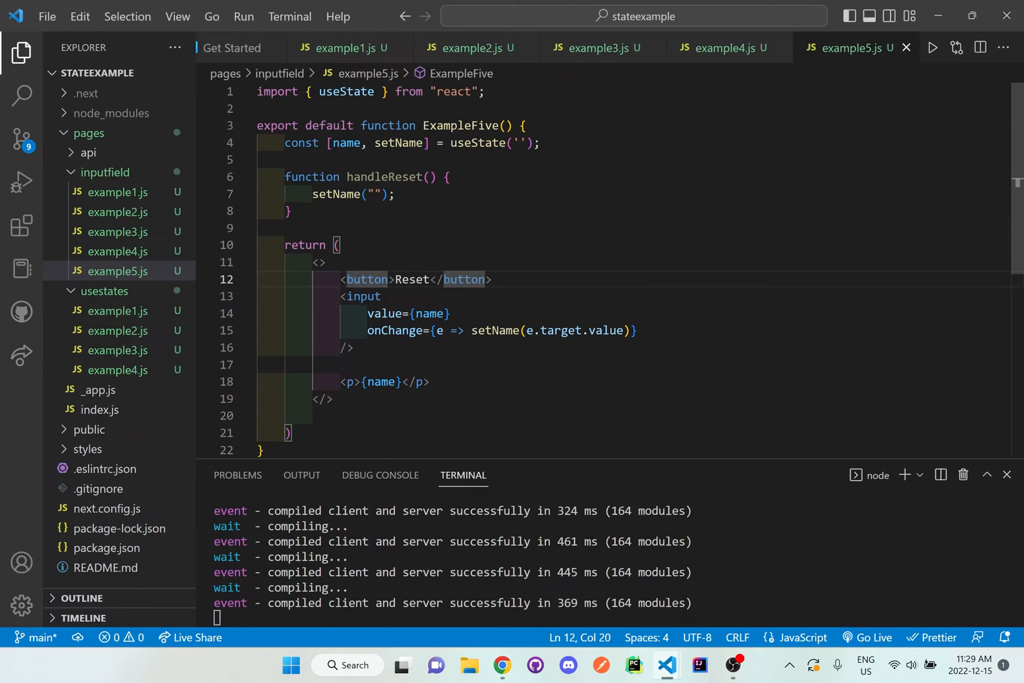
# - Attach onClick={handleReset} to the Reset button, accepting the handleReset suggestion
pyautogui.write('o')
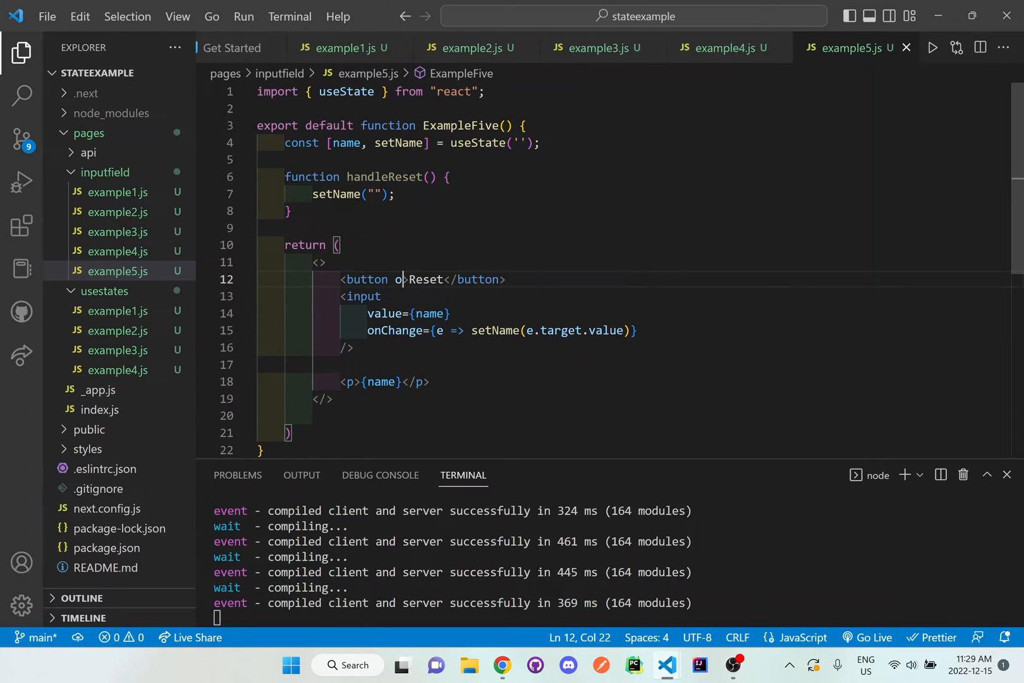
pyautogui.write('nClick=')
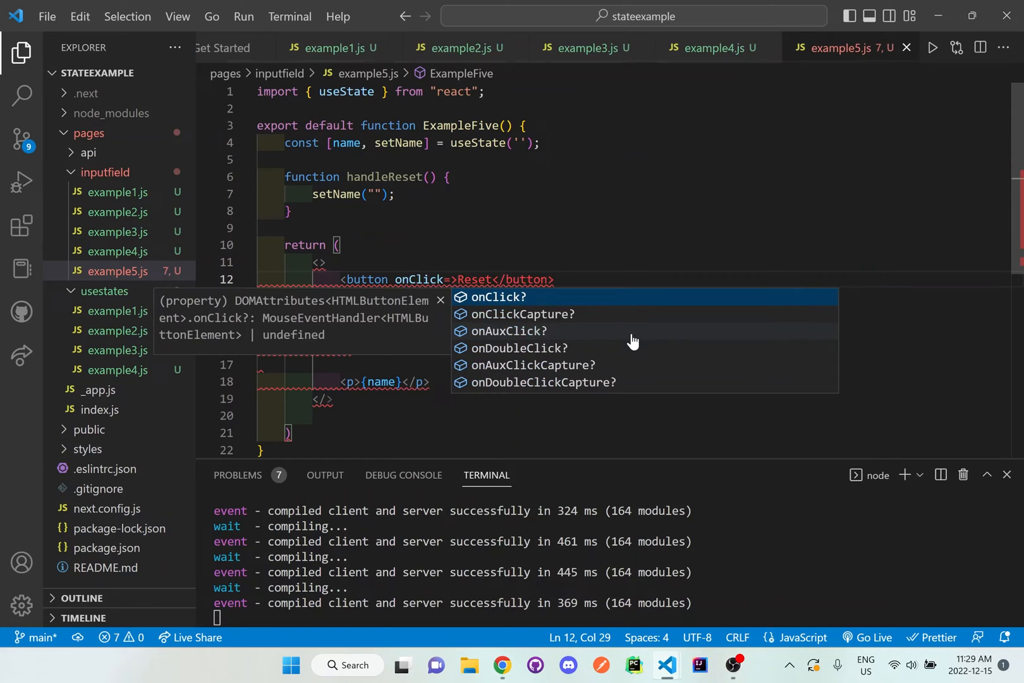
pyautogui.write('{ha')
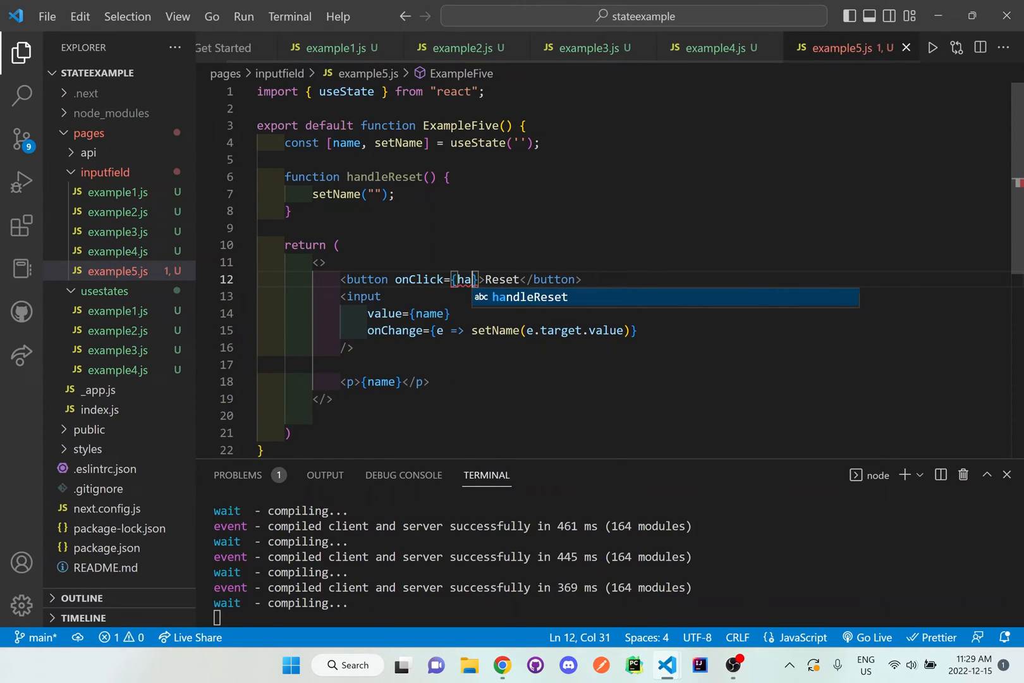
pyautogui.press('Tab')
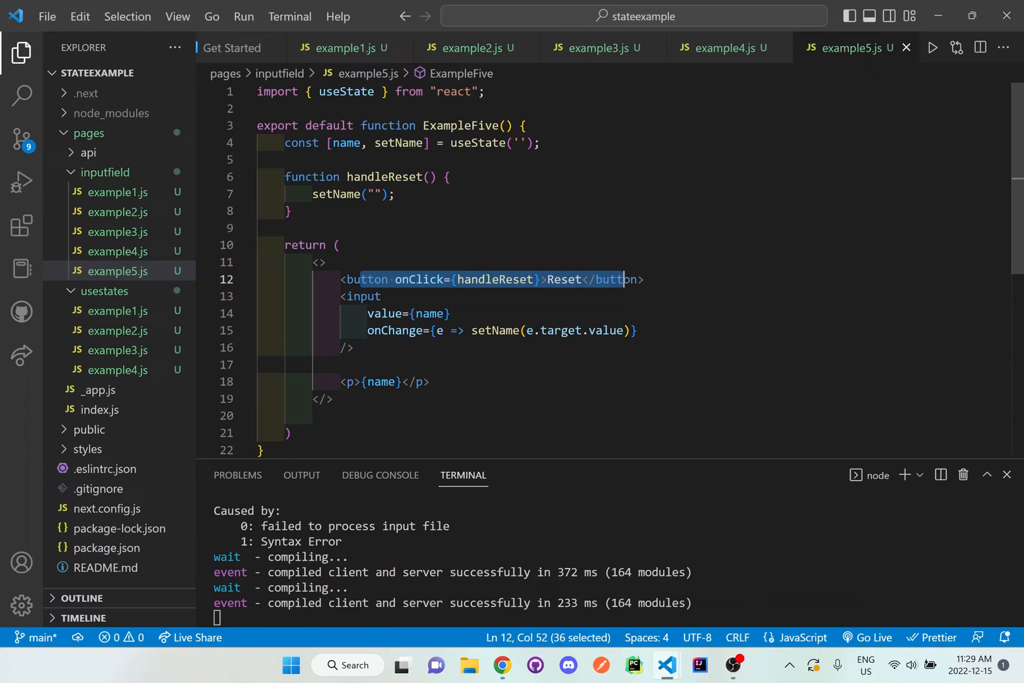
pyautogui.click(353, 194)
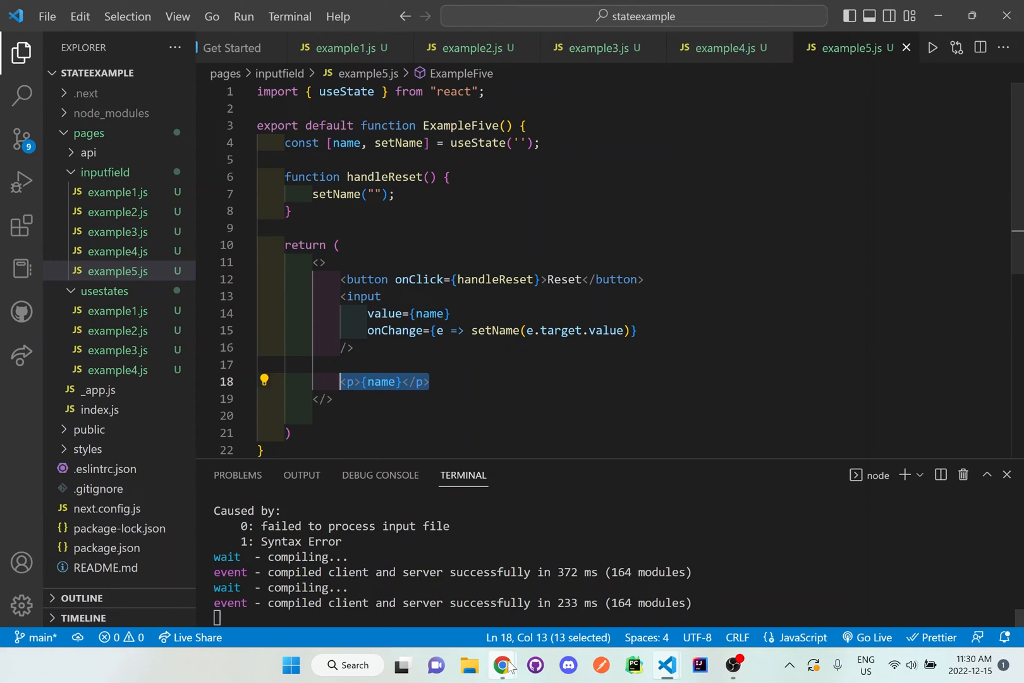
# - In Chrome, type 'Monika' into the name field and clear it and its echo with Reset
pyautogui.click(500, 665)
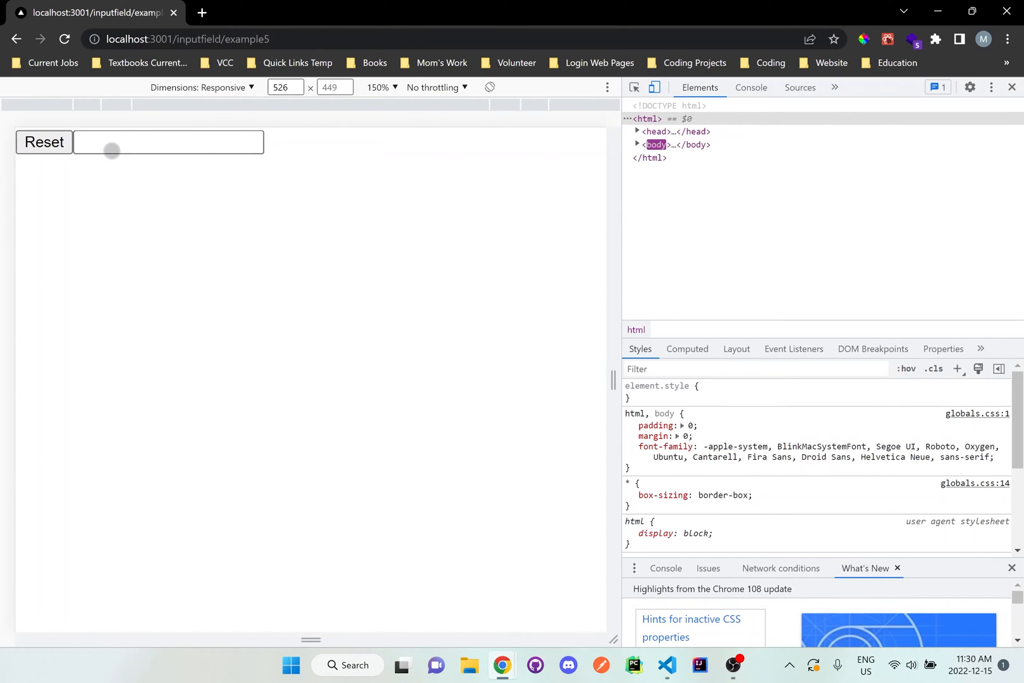
pyautogui.click(168, 142)
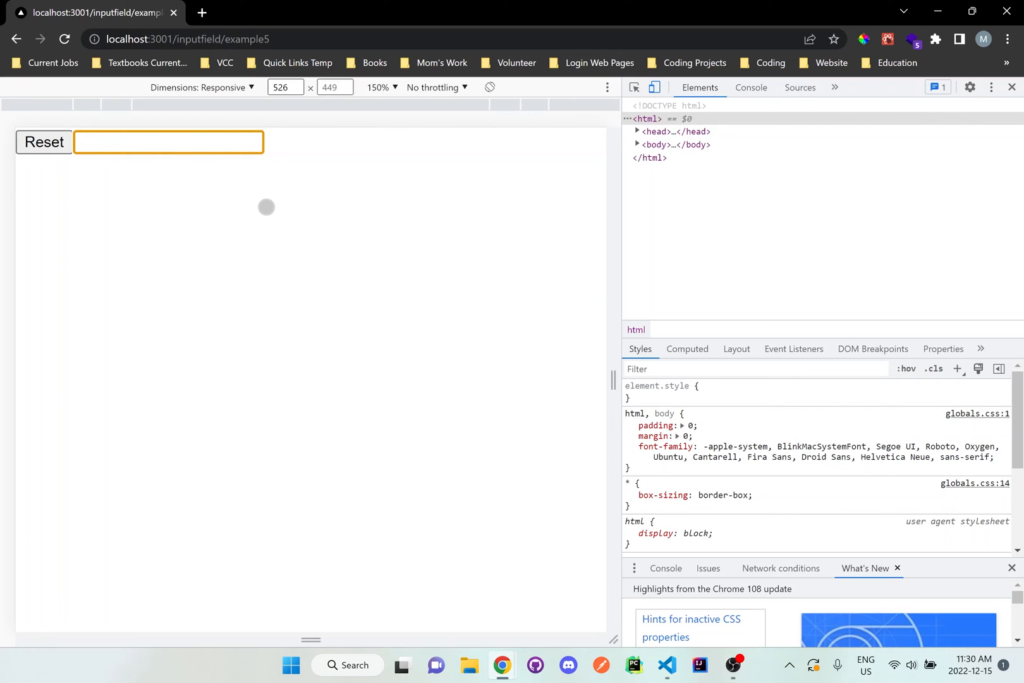
pyautogui.write('Monika')
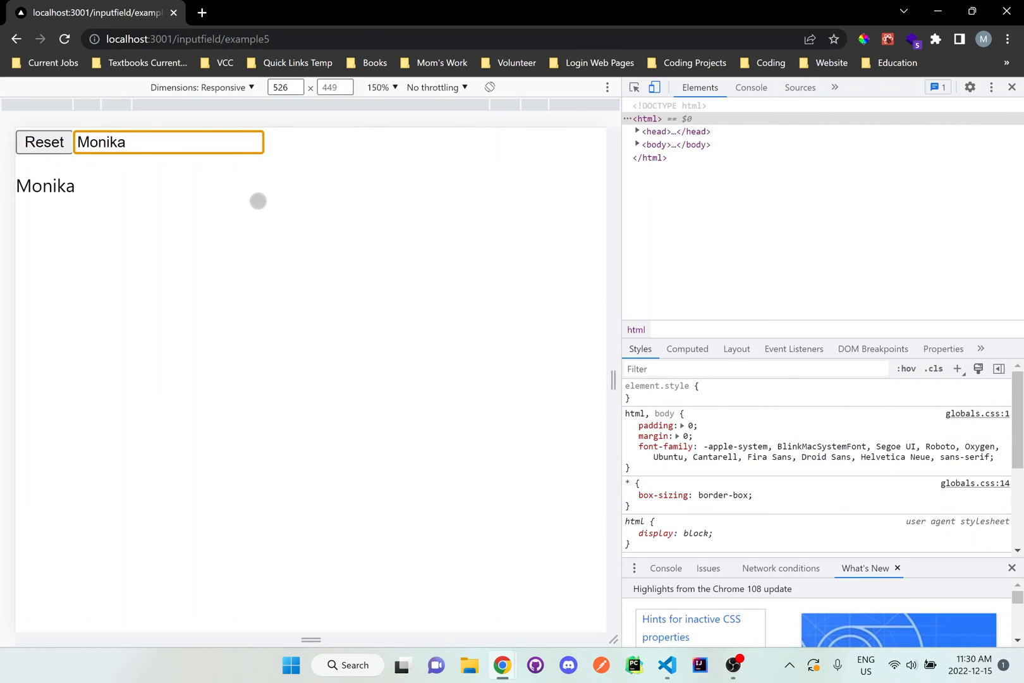
pyautogui.click(44, 142)
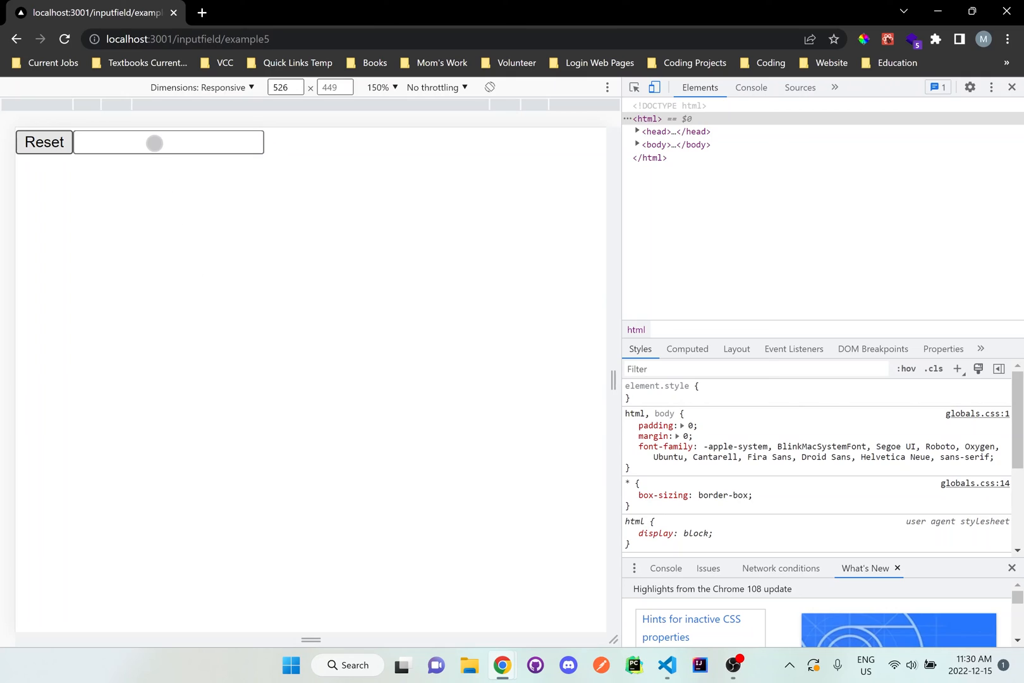
# - Type 'Bobdsagdagdsgfs' into the field and clear it again with Reset
pyautogui.write('B')
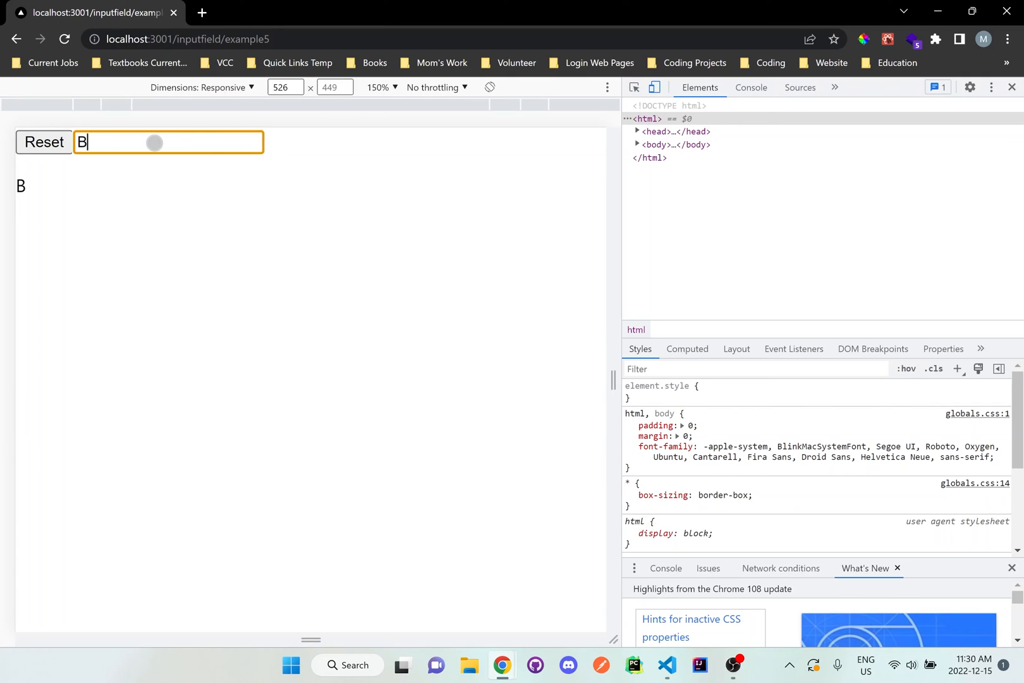
pyautogui.write('ob')
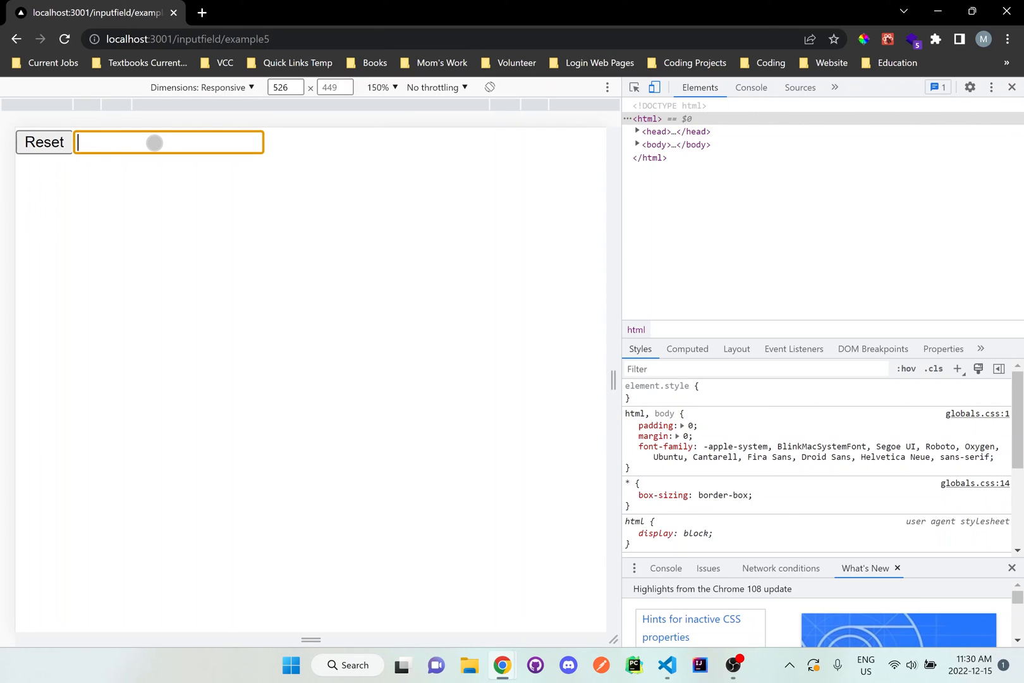
pyautogui.write('dsagdag')
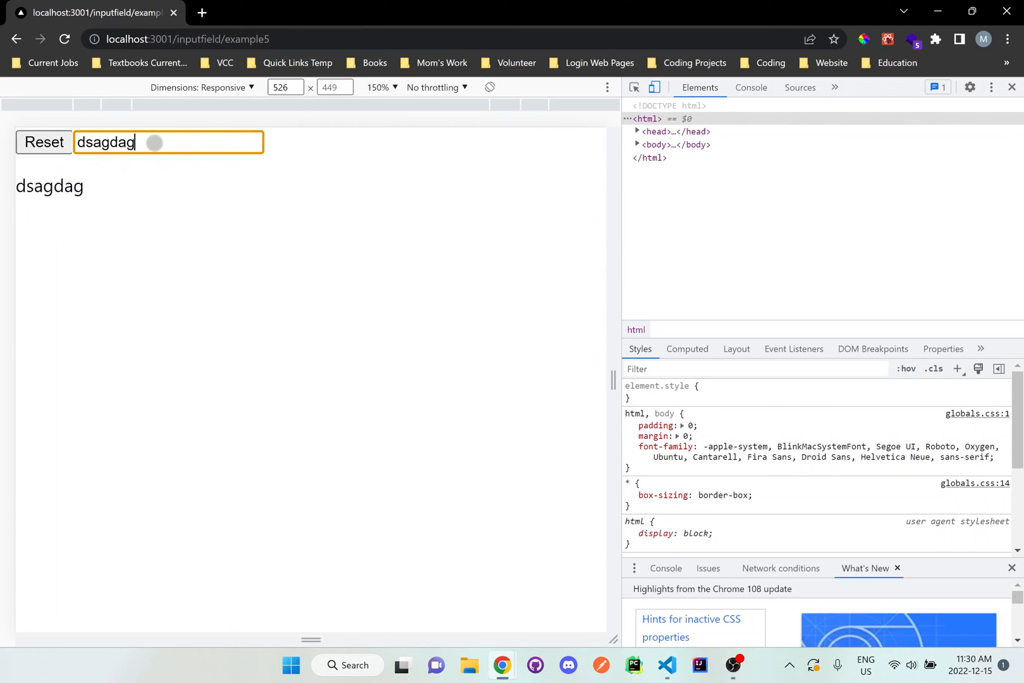
pyautogui.write('dsgfs')
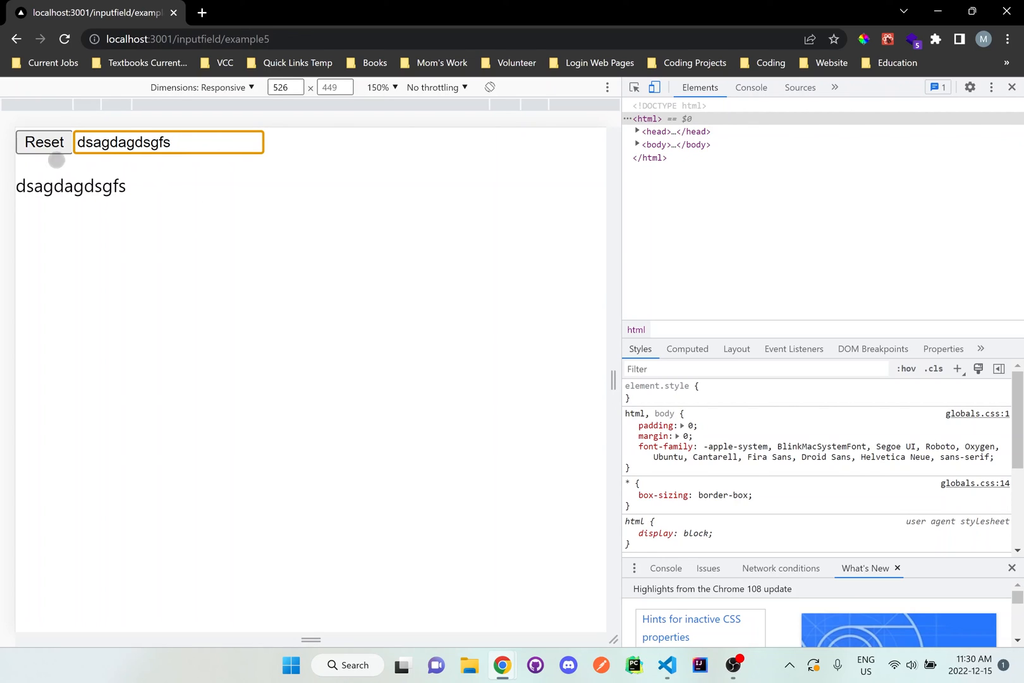
pyautogui.click(44, 141)
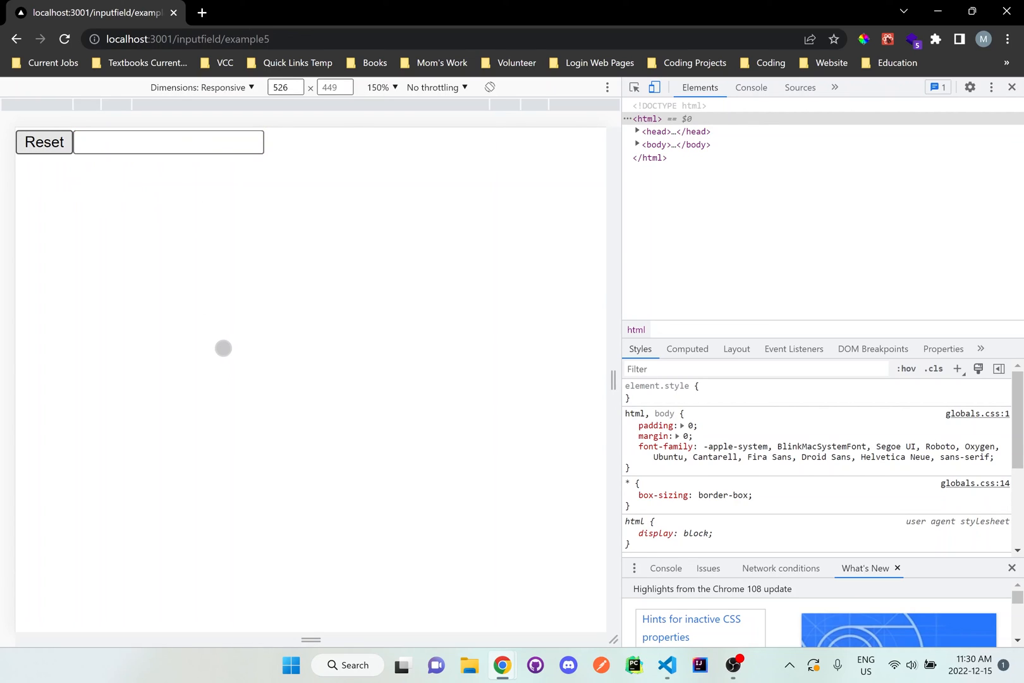